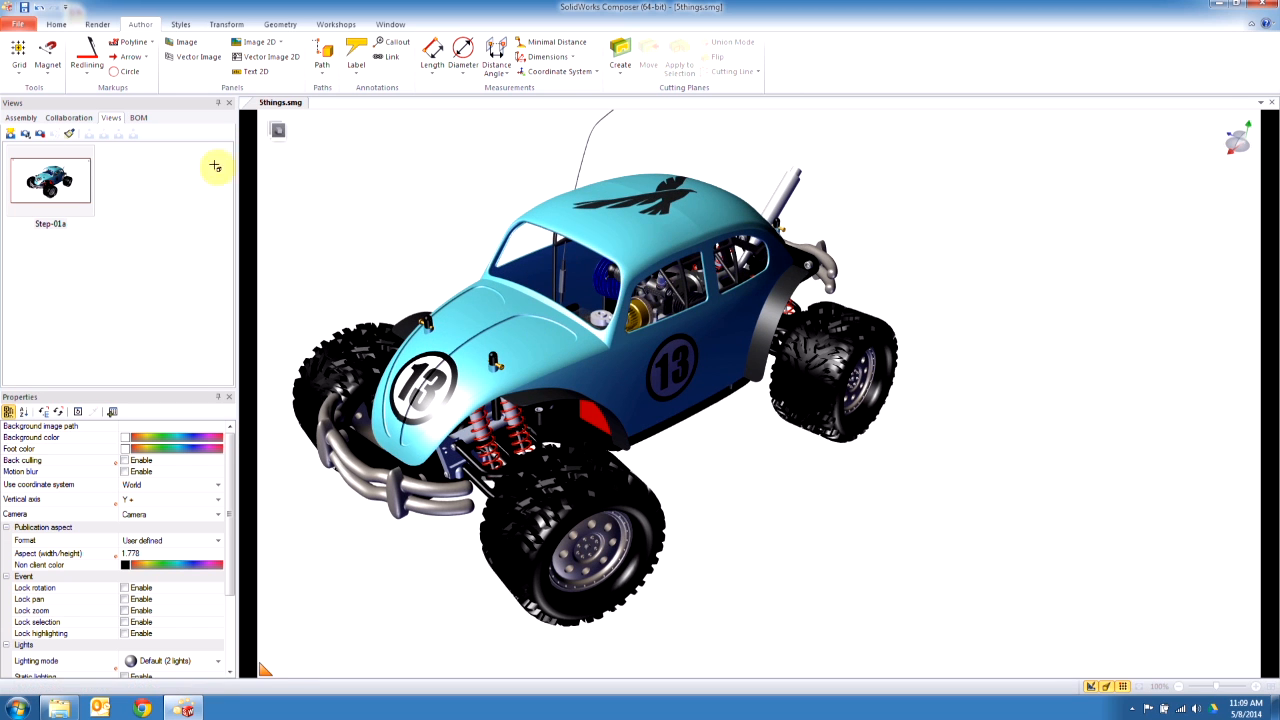
Step: Isolate the 3000_RC_Boxer engine by hiding the buggy's body, wheels and chassis
left_click(20, 116)
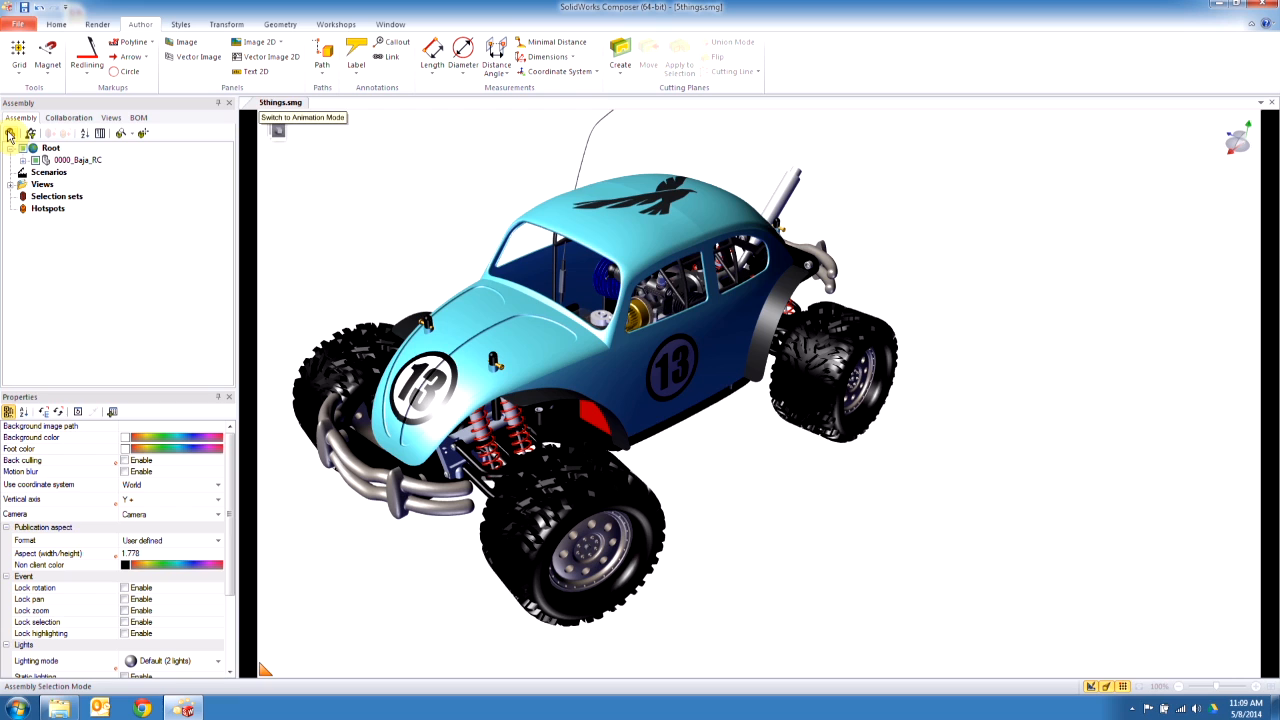
left_click(580, 280)
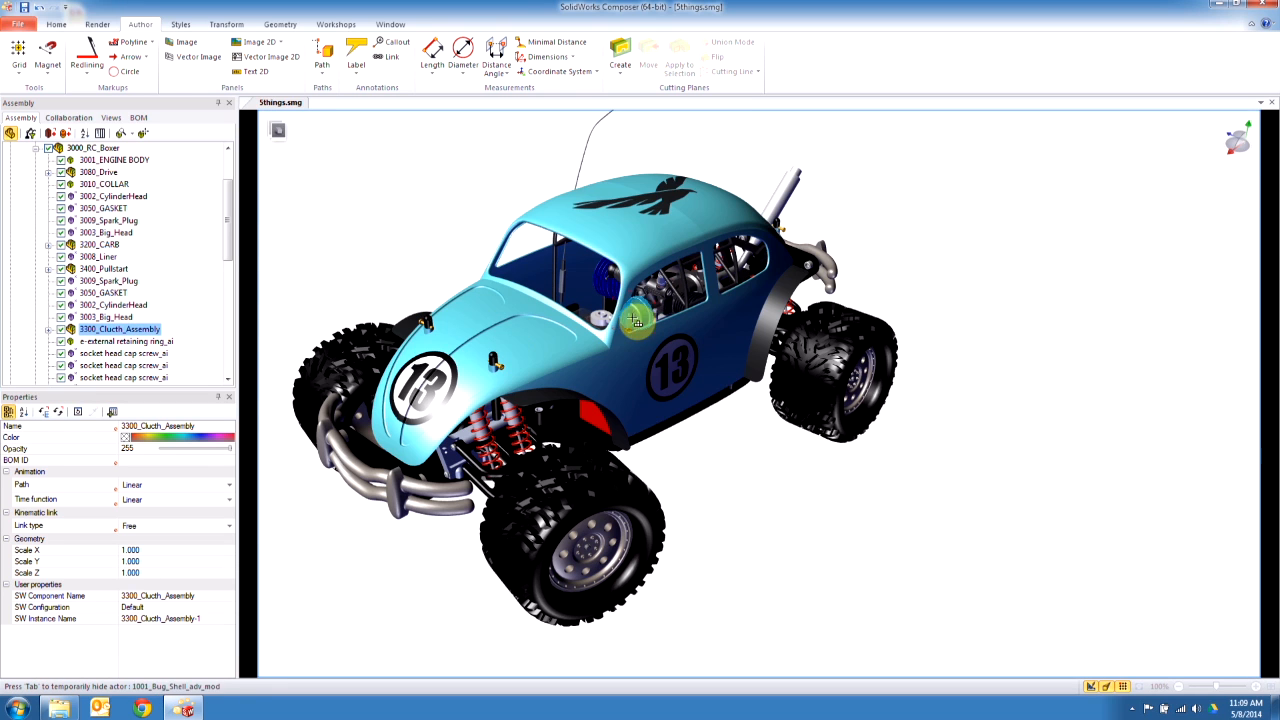
left_click(112, 160)
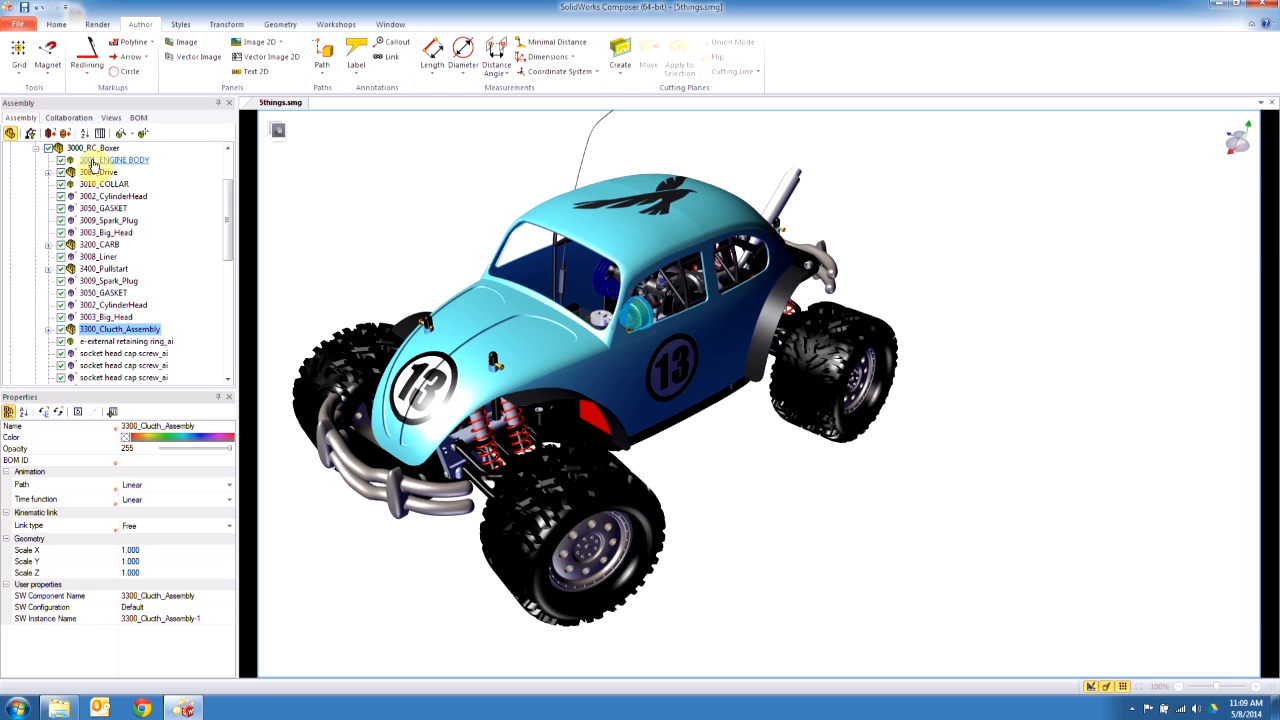
left_click(96, 148)
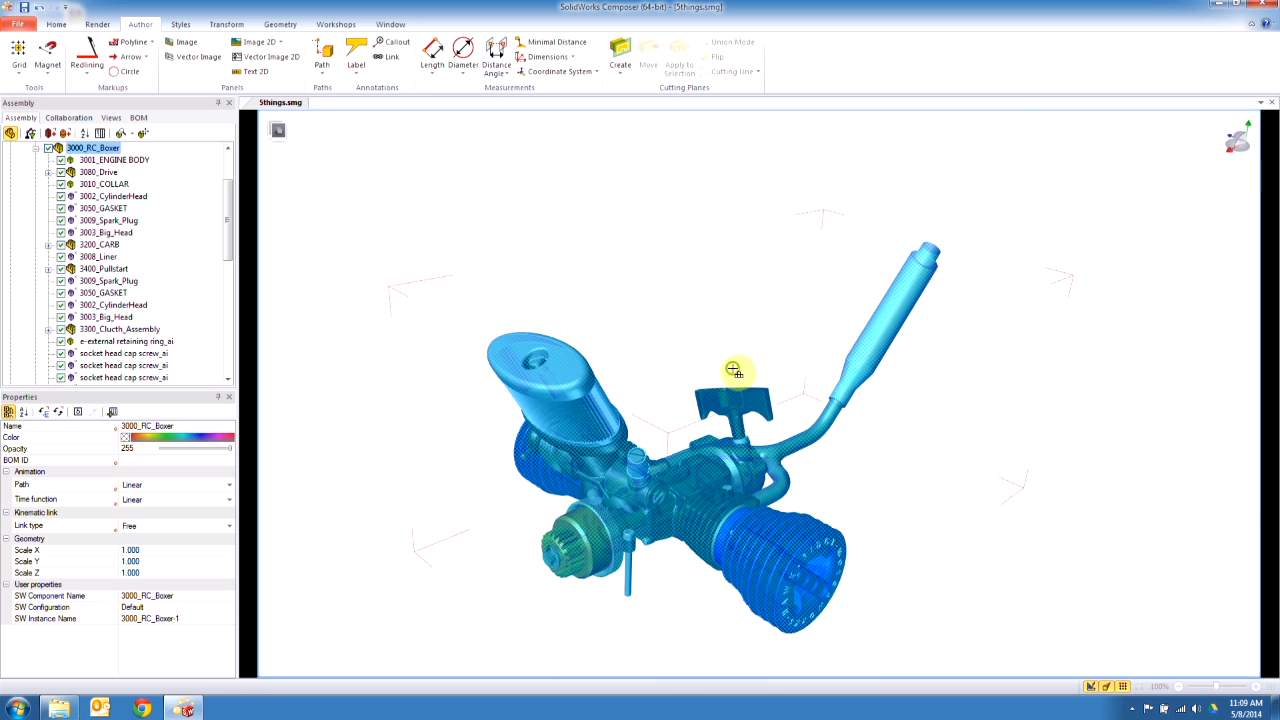
left_click_drag(736, 370, 780, 396)
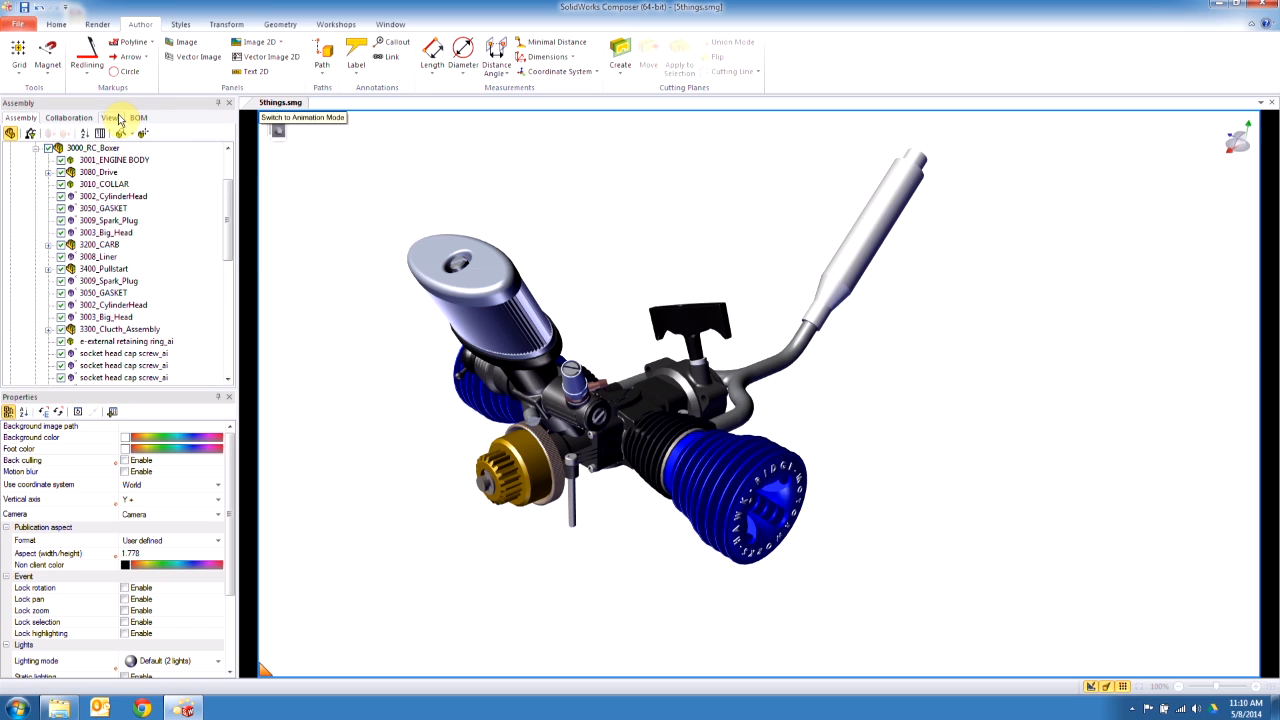
Step: Translate the blue cylinder head and its four screws out along the cylinder axis
left_click(226, 24)
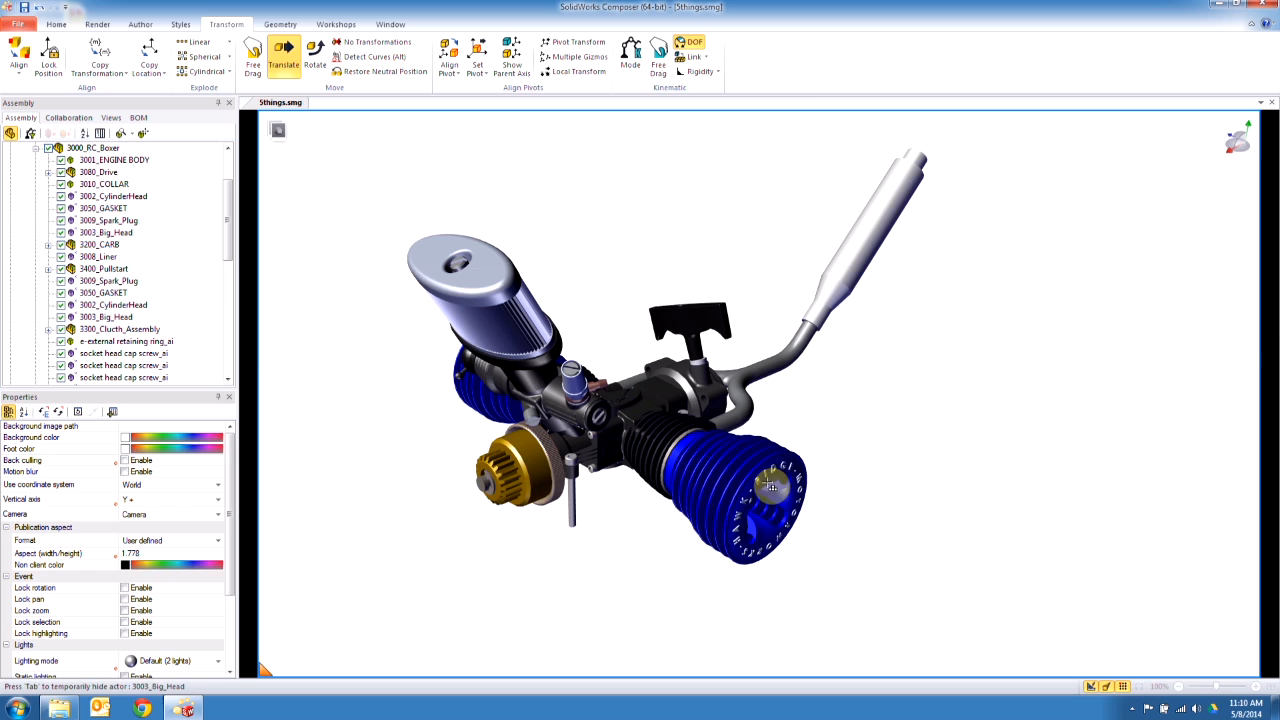
left_click(92, 148)
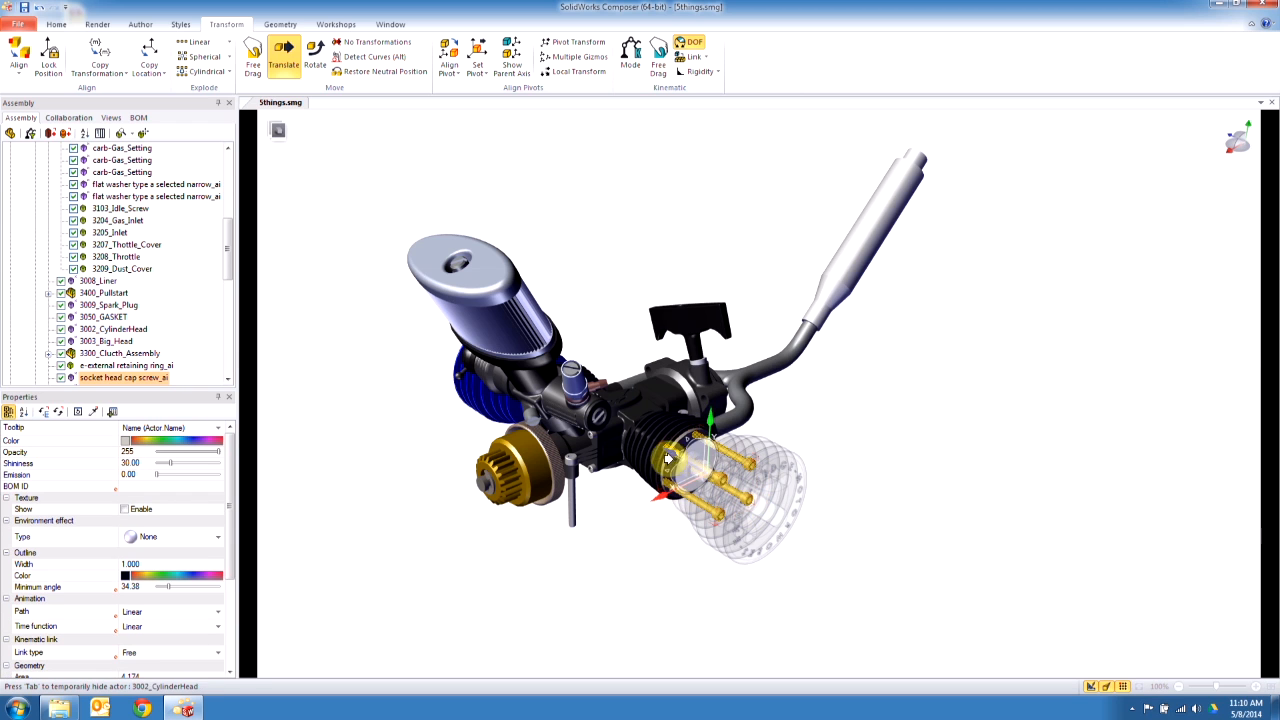
left_click_drag(664, 460, 896, 524)
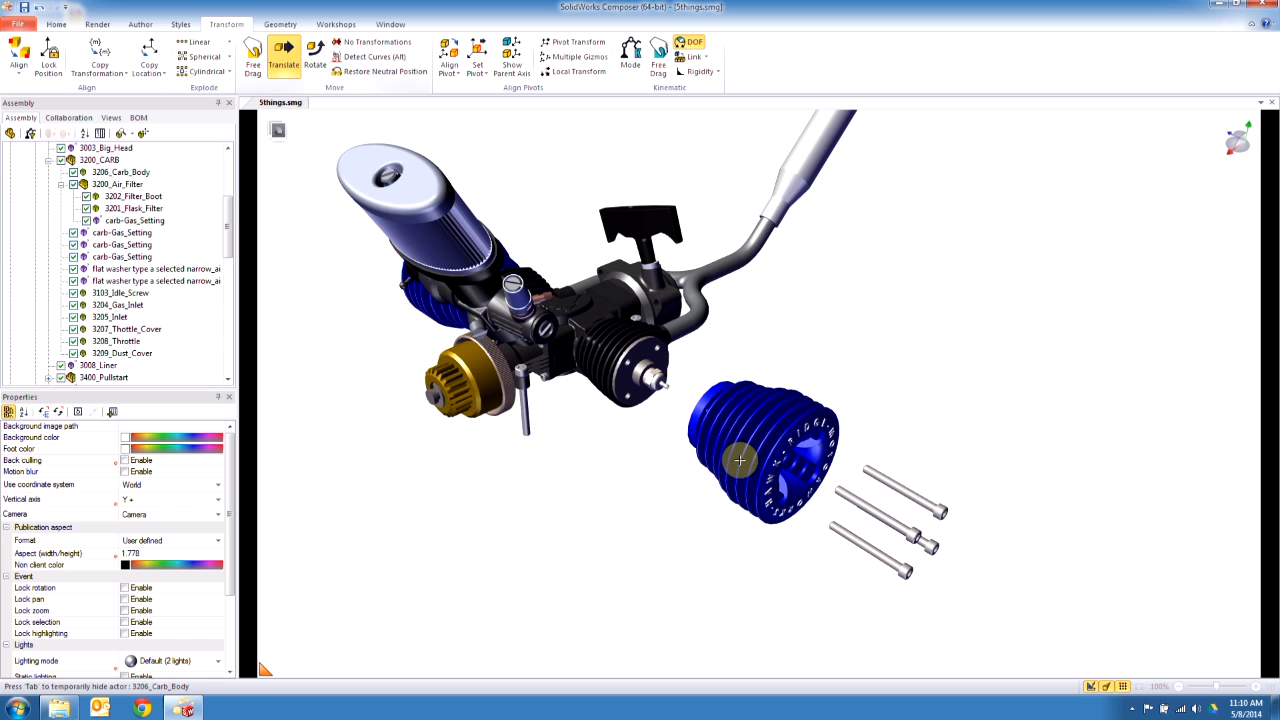
left_click(764, 456)
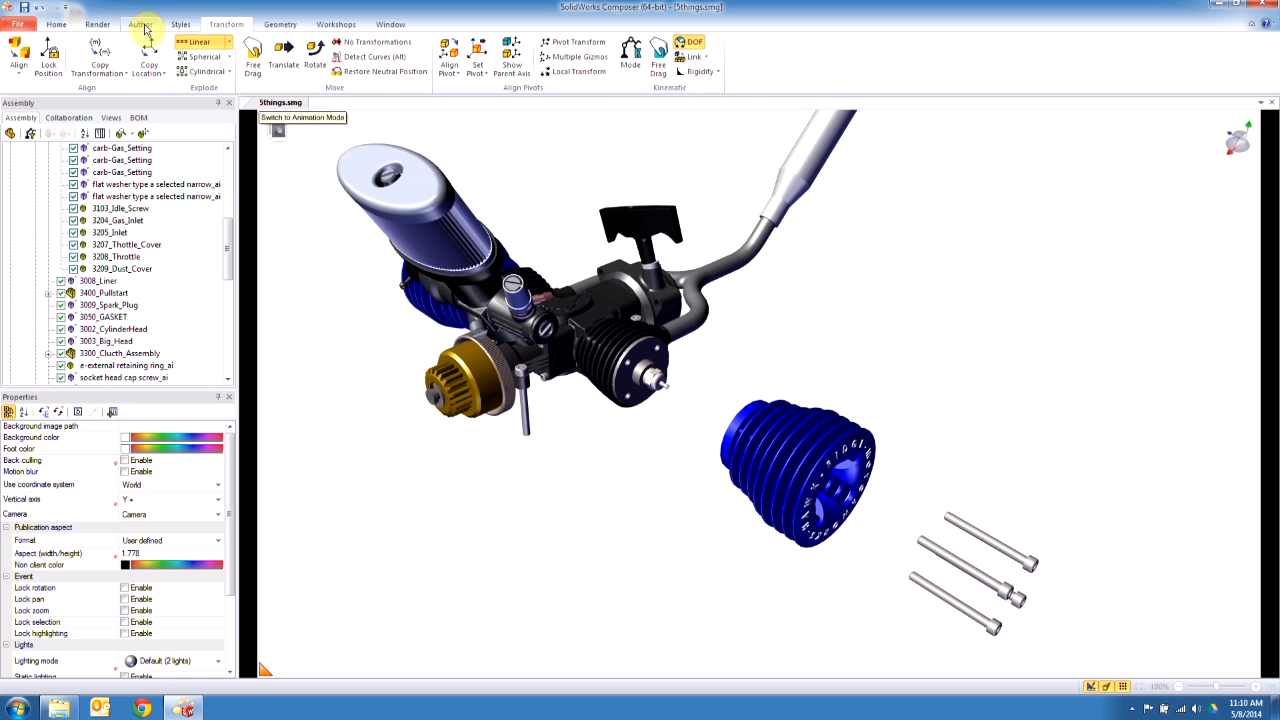
left_click(140, 24)
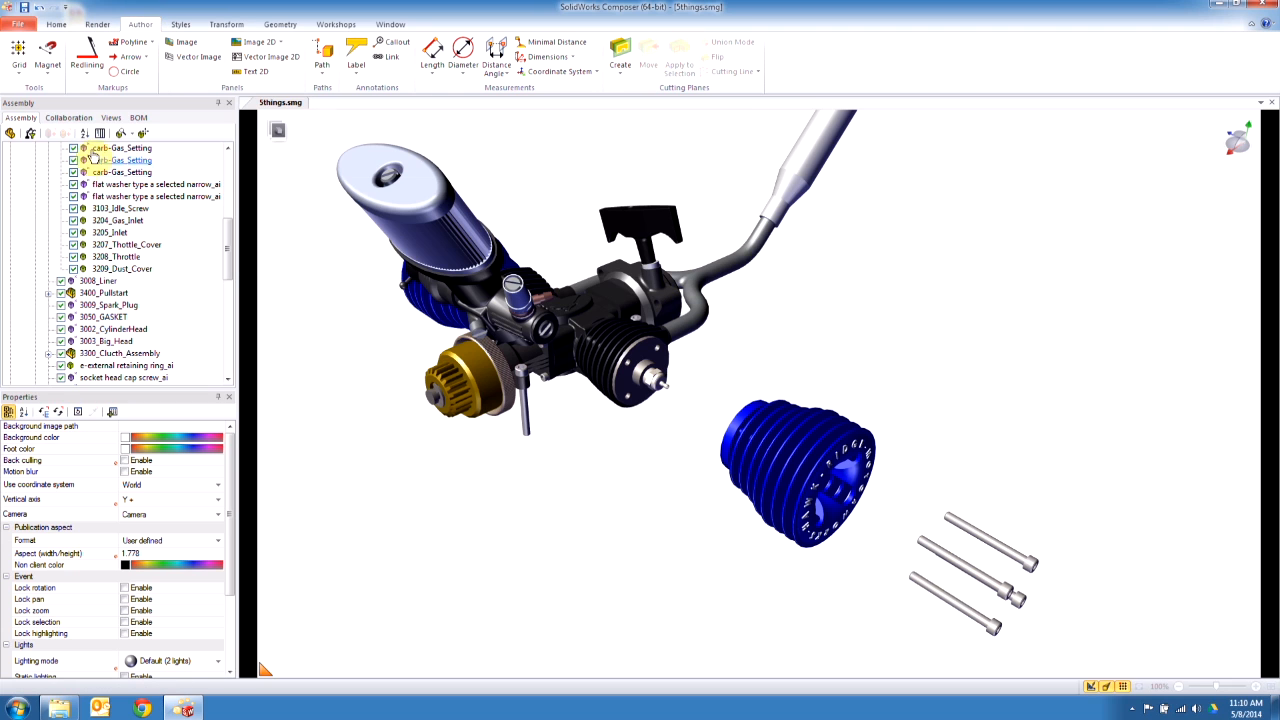
Step: Save View 2 and create red dashed associative paths from the screws to their neutral positions
left_click(112, 116)
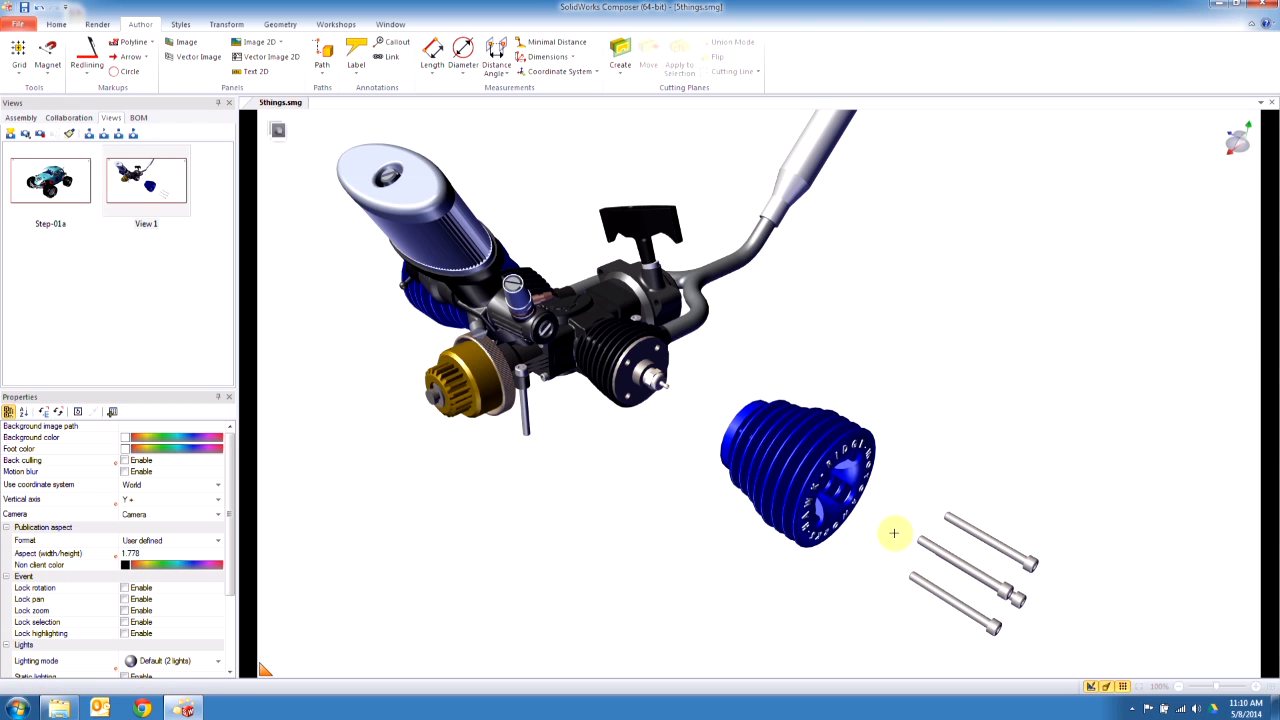
left_click(990, 560)
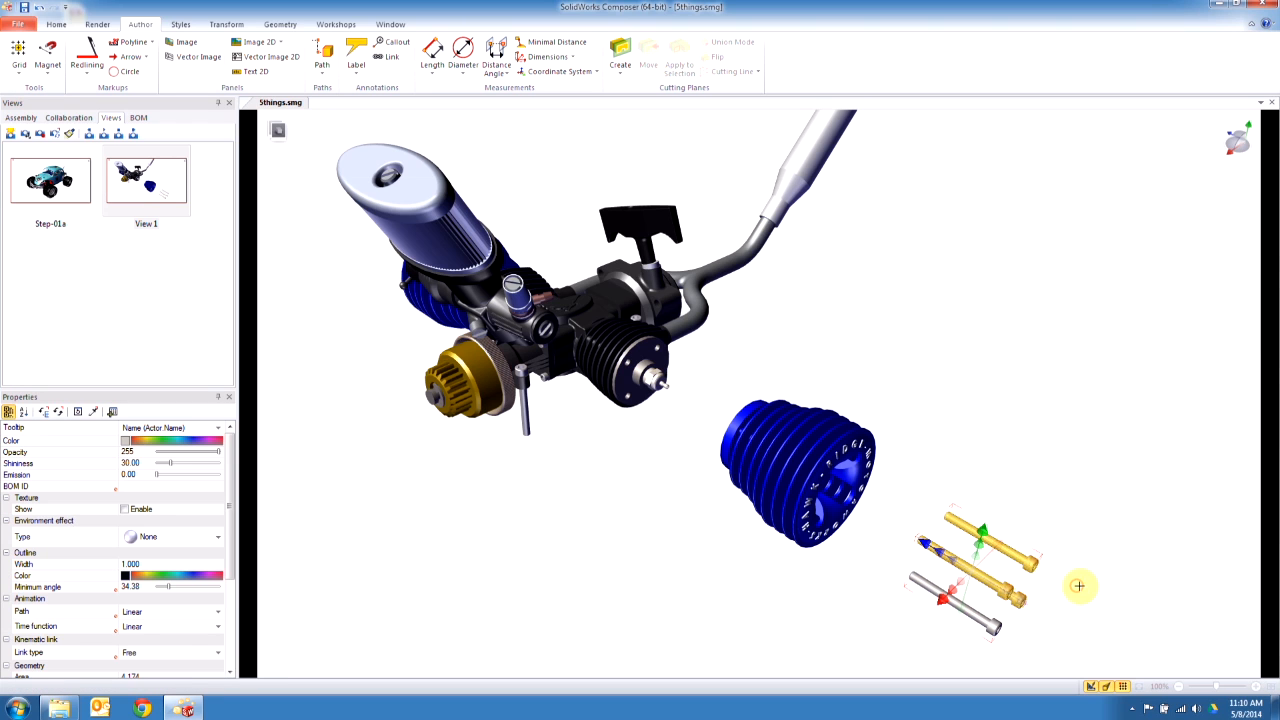
mouse_move(956, 568)
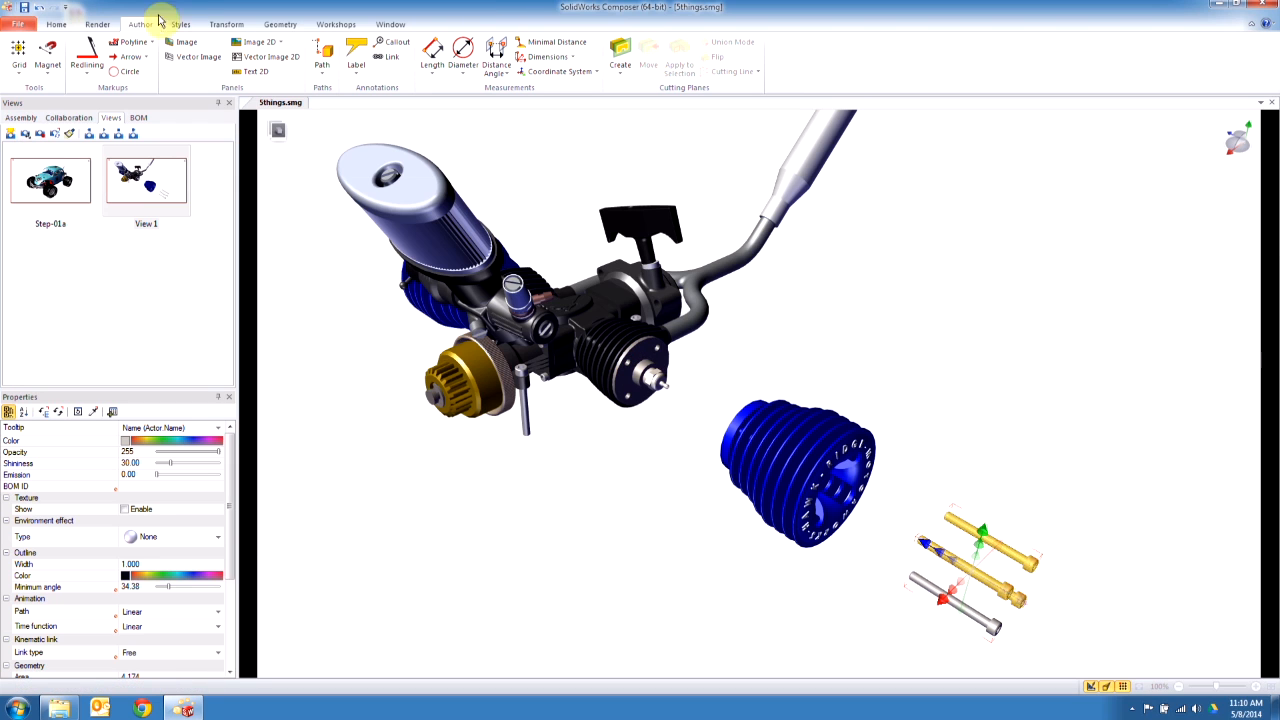
left_click(322, 50)
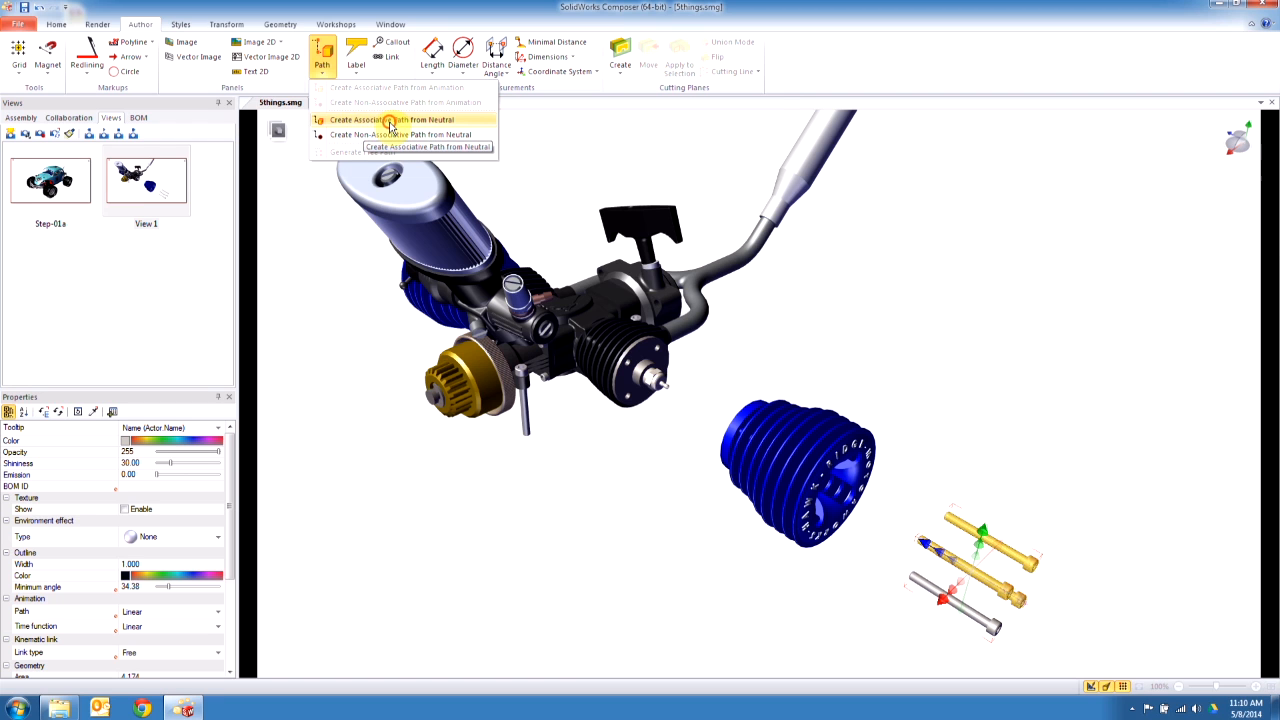
left_click(390, 120)
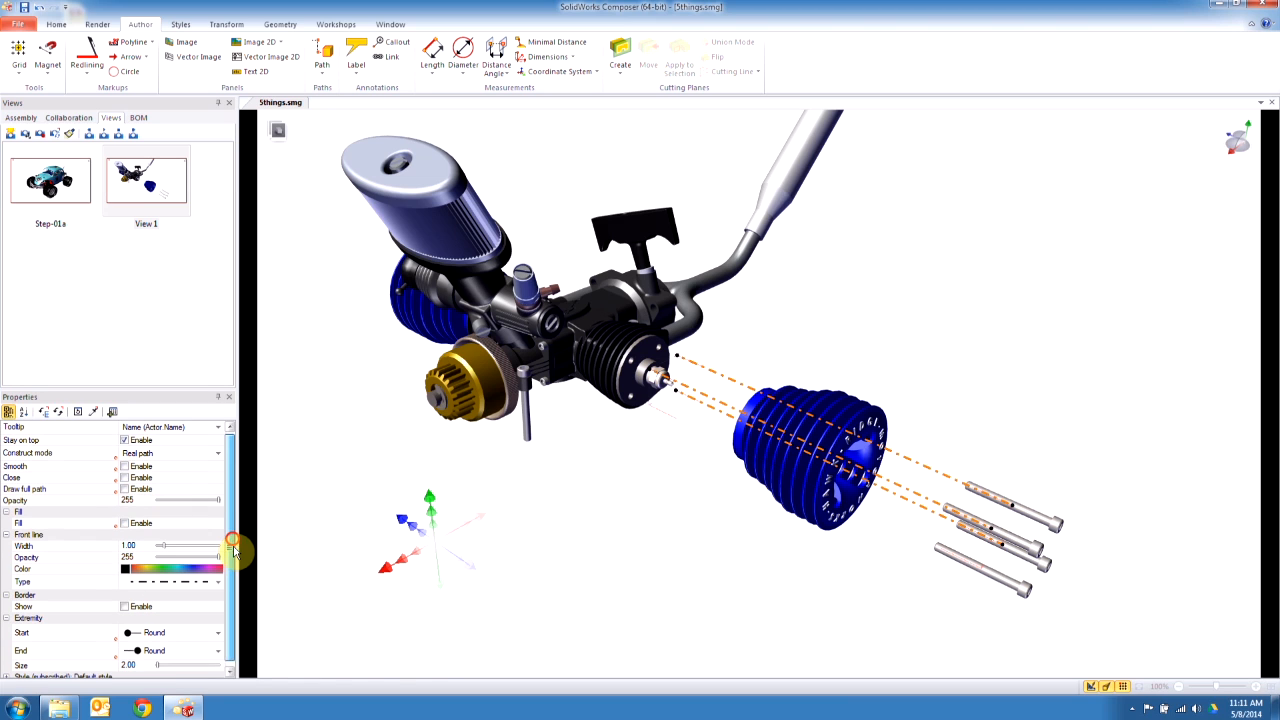
scroll("down", 3)
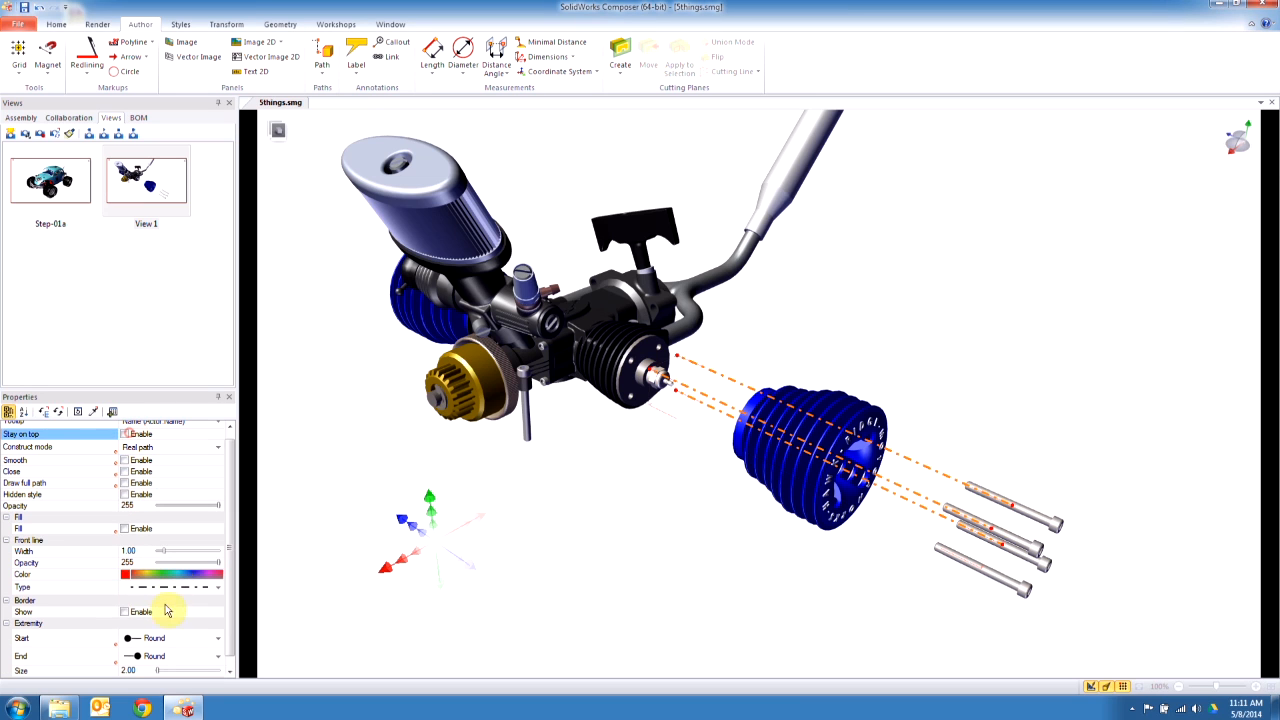
left_click(170, 638)
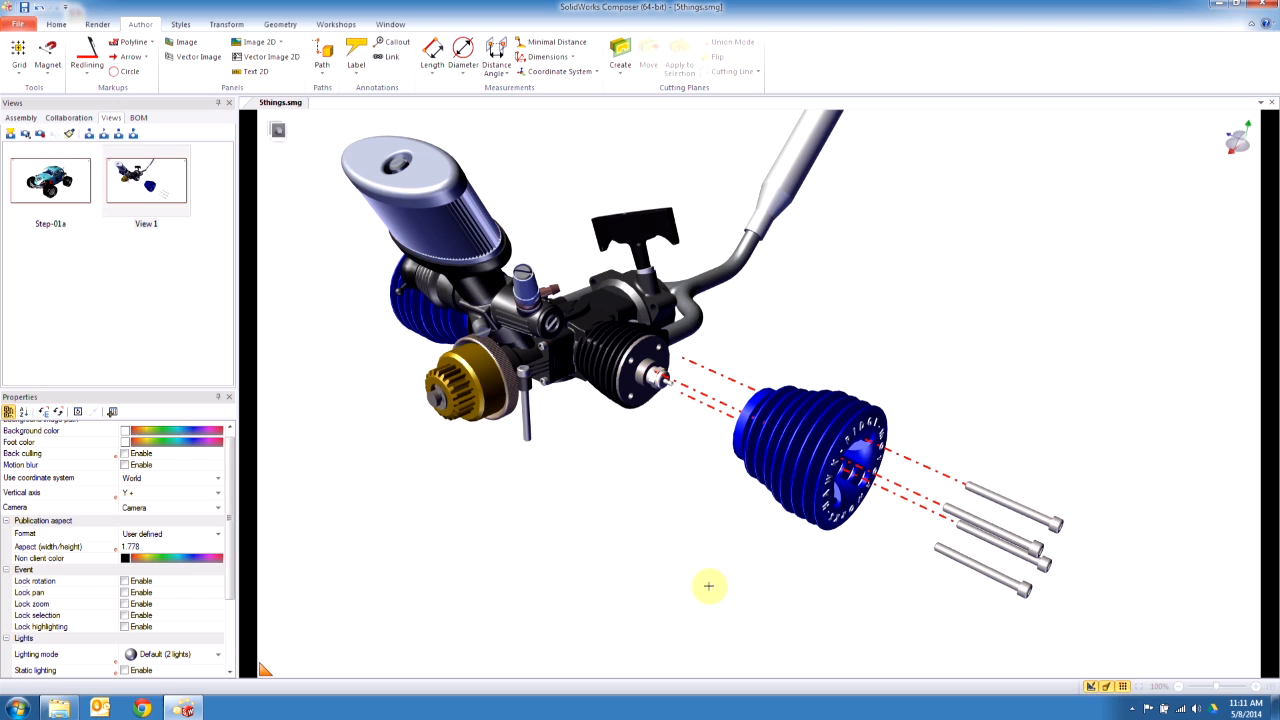
mouse_move(1050, 478)
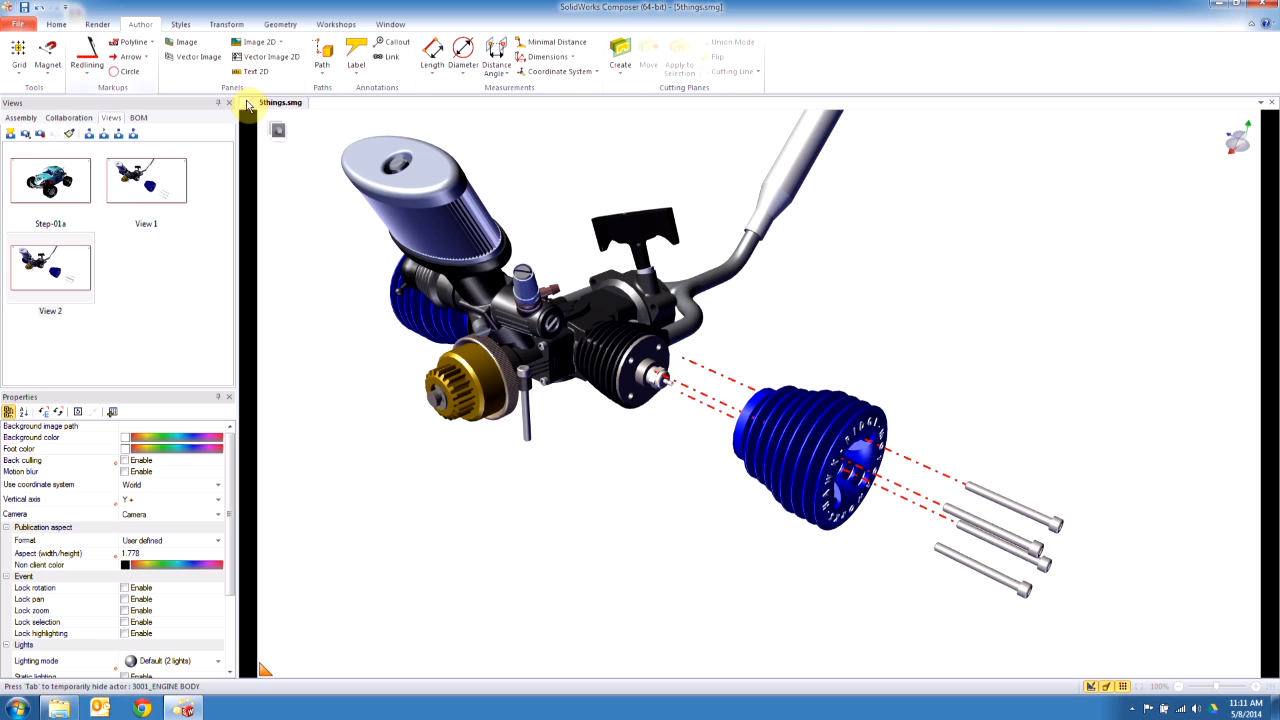
mouse_move(128, 44)
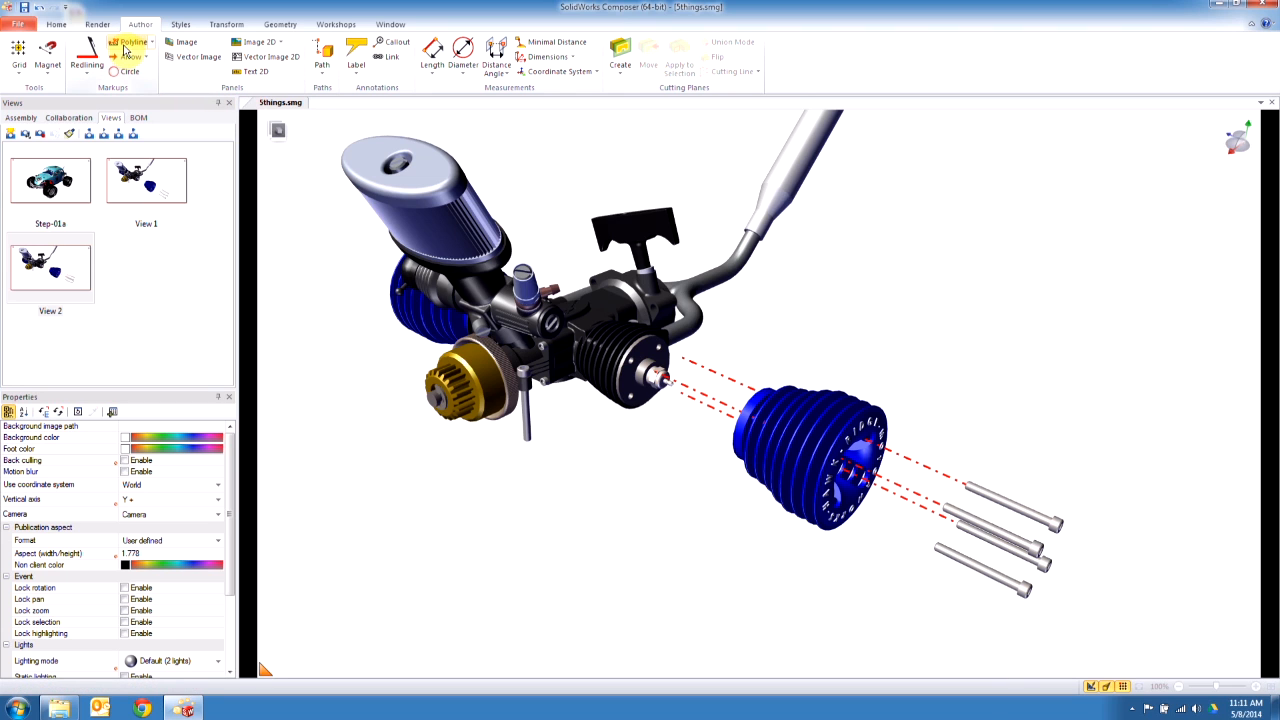
Step: Draw a polyline from the engine shaft toward the cylinder head, styled thicker to match the path lines
left_click(132, 42)
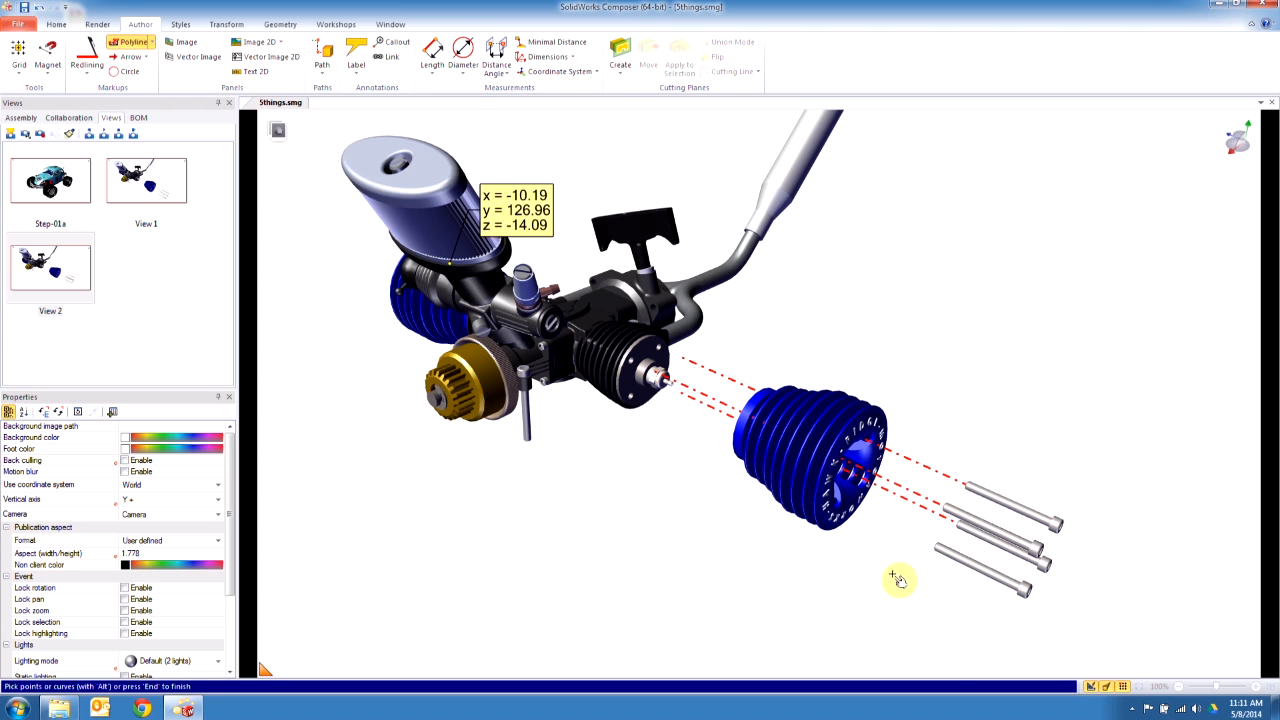
mouse_move(938, 562)
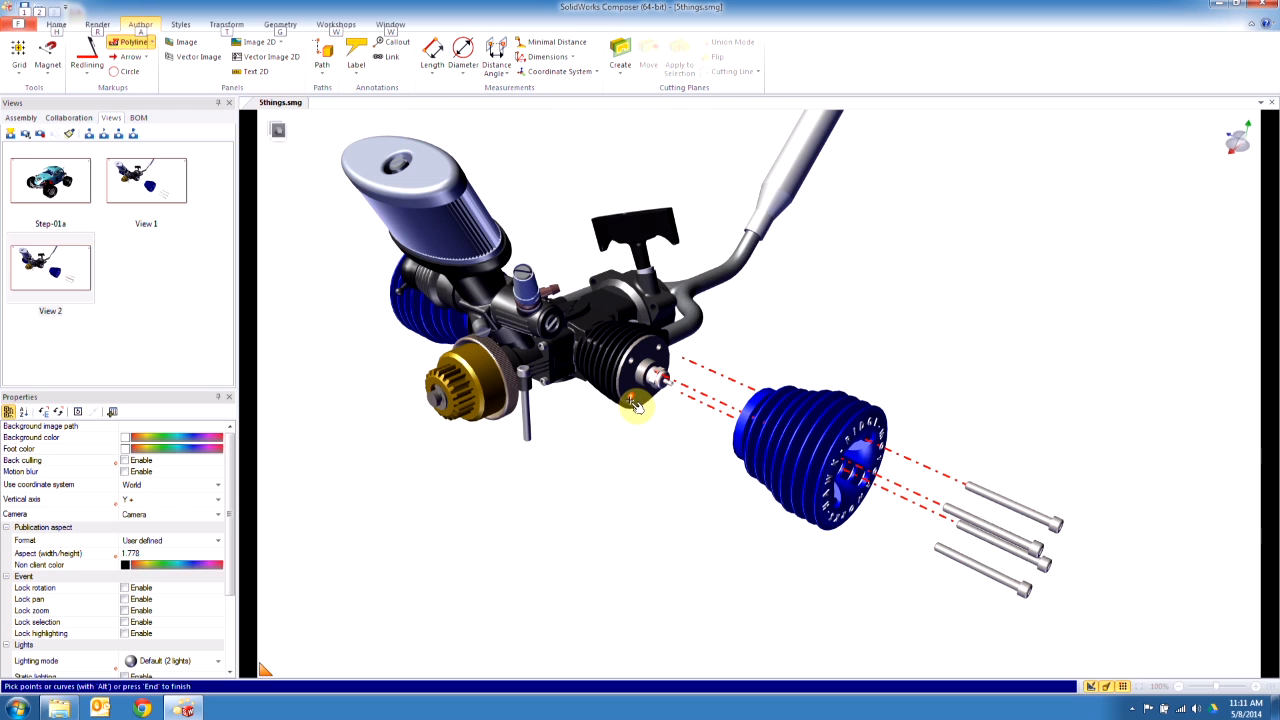
left_click(636, 404)
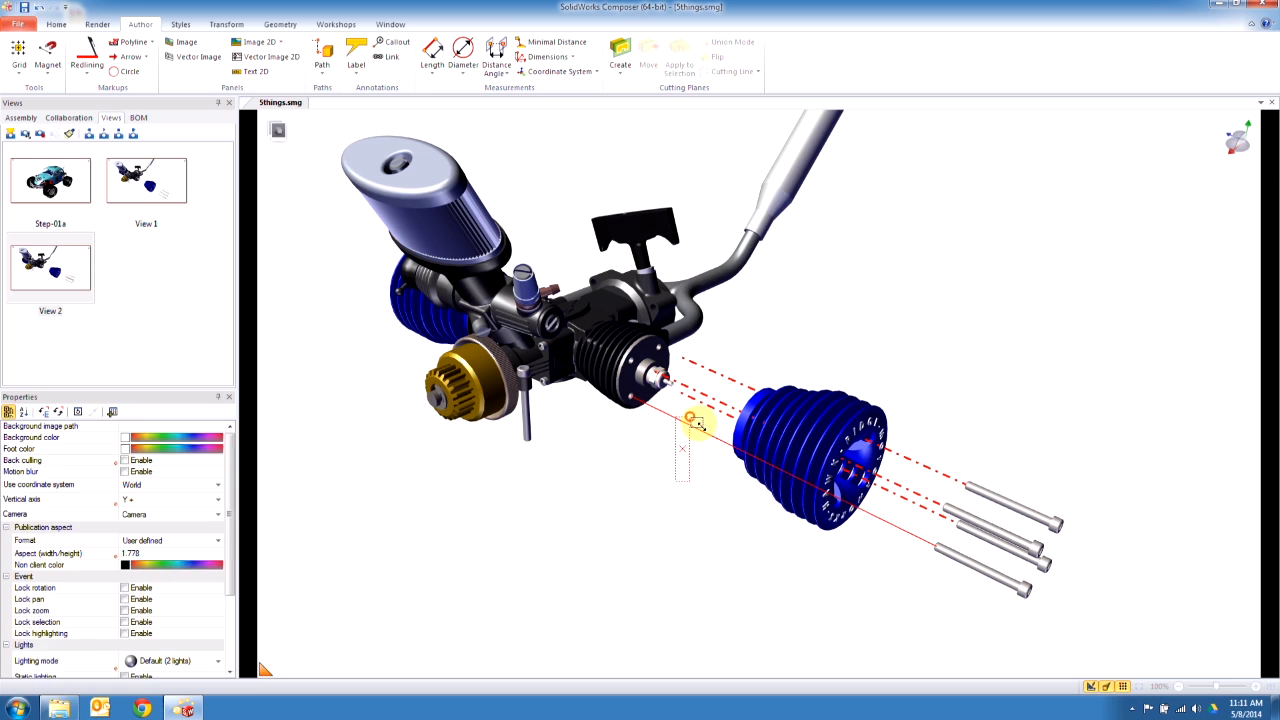
left_click(688, 414)
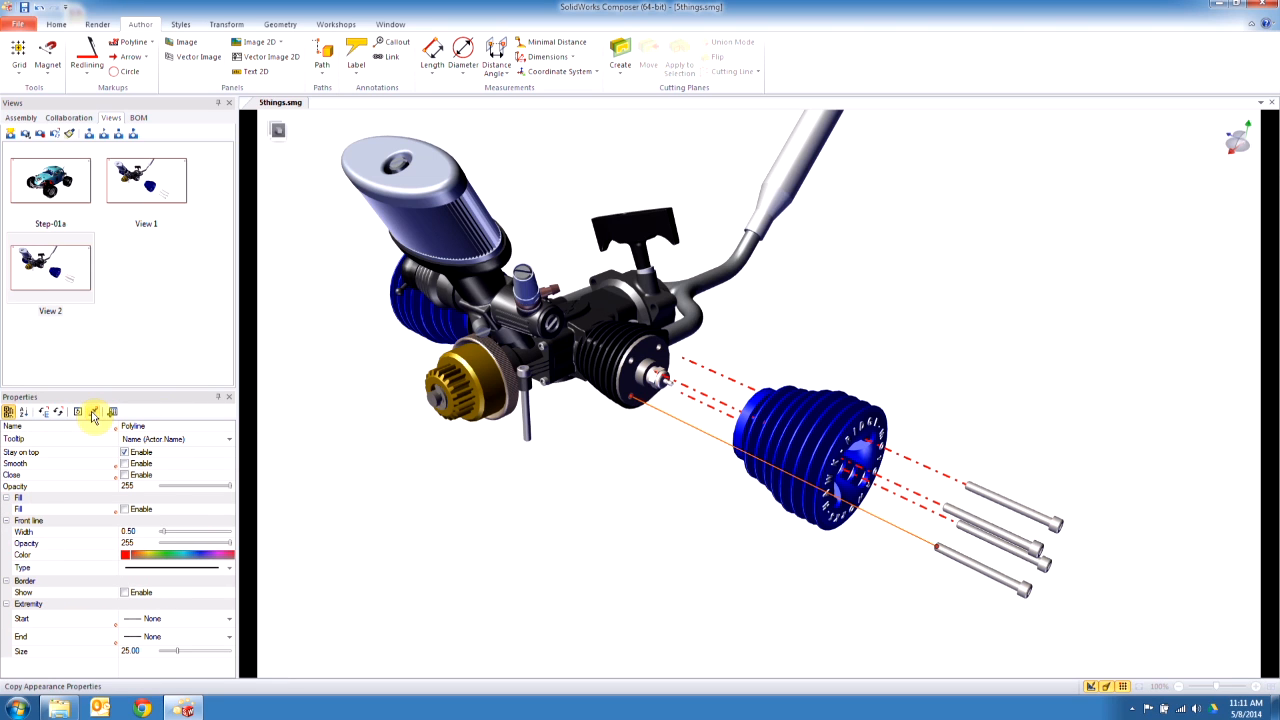
left_click(92, 412)
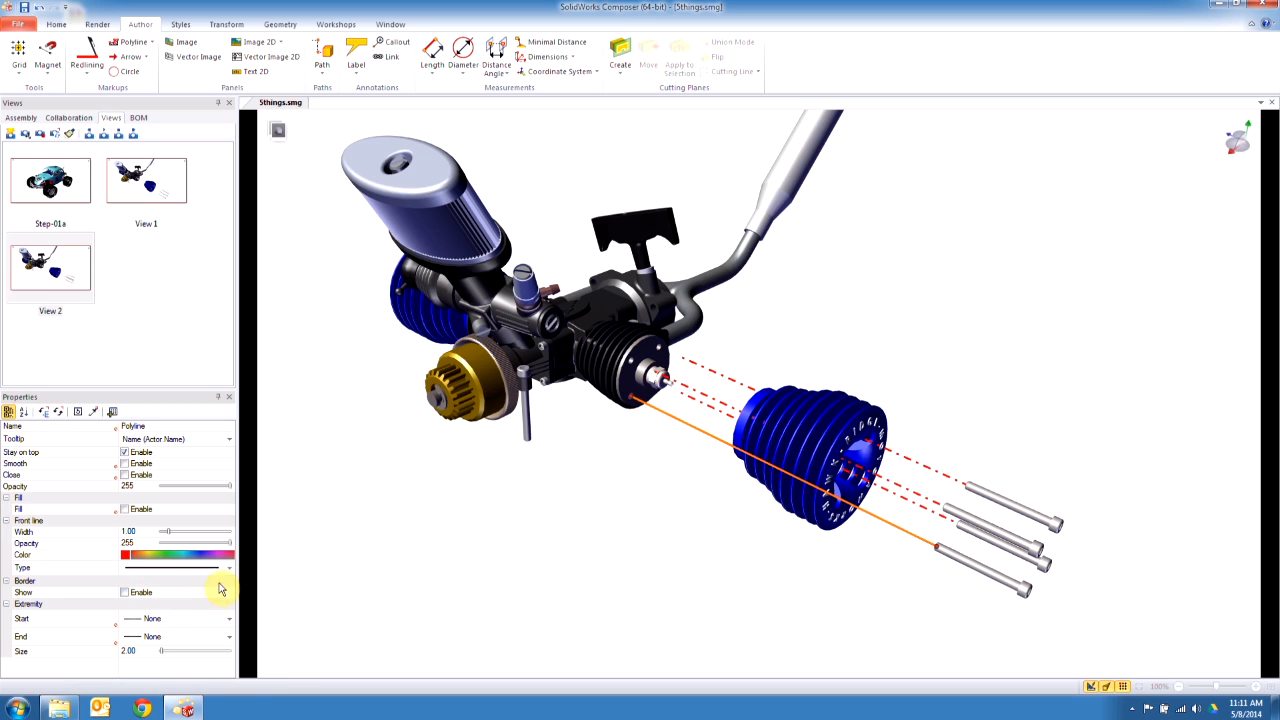
left_click(228, 568)
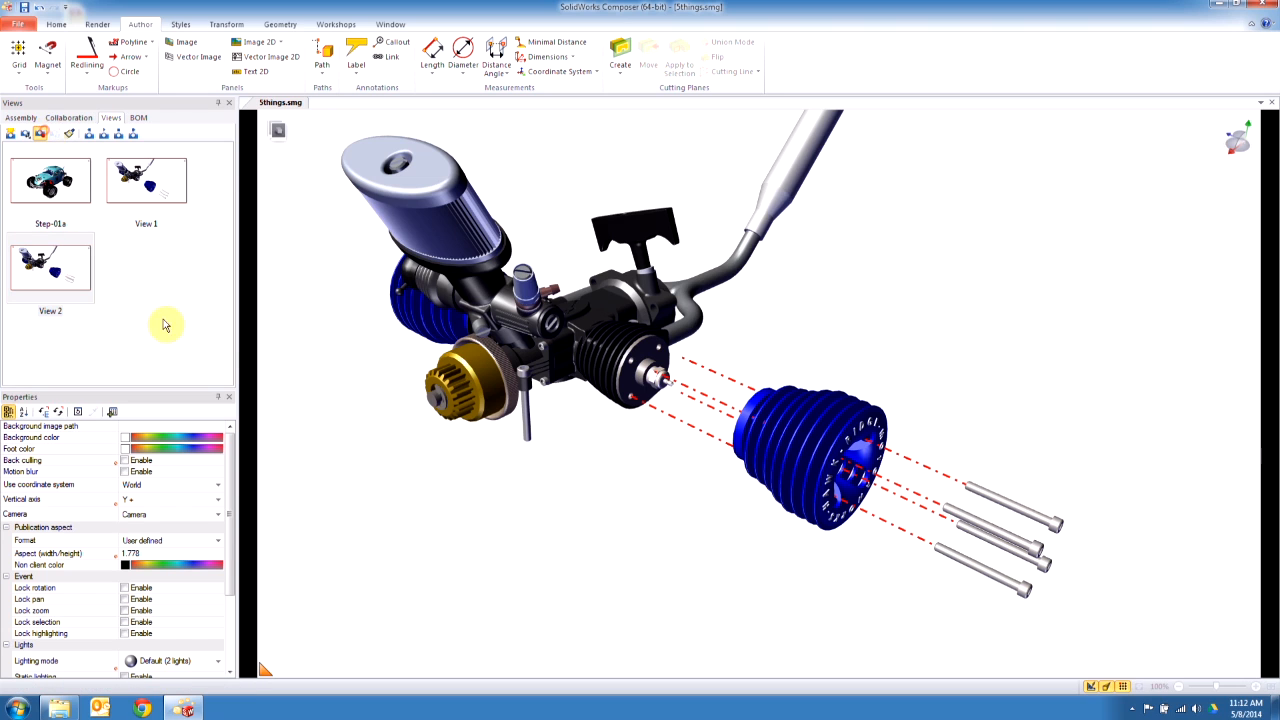
mouse_move(298, 350)
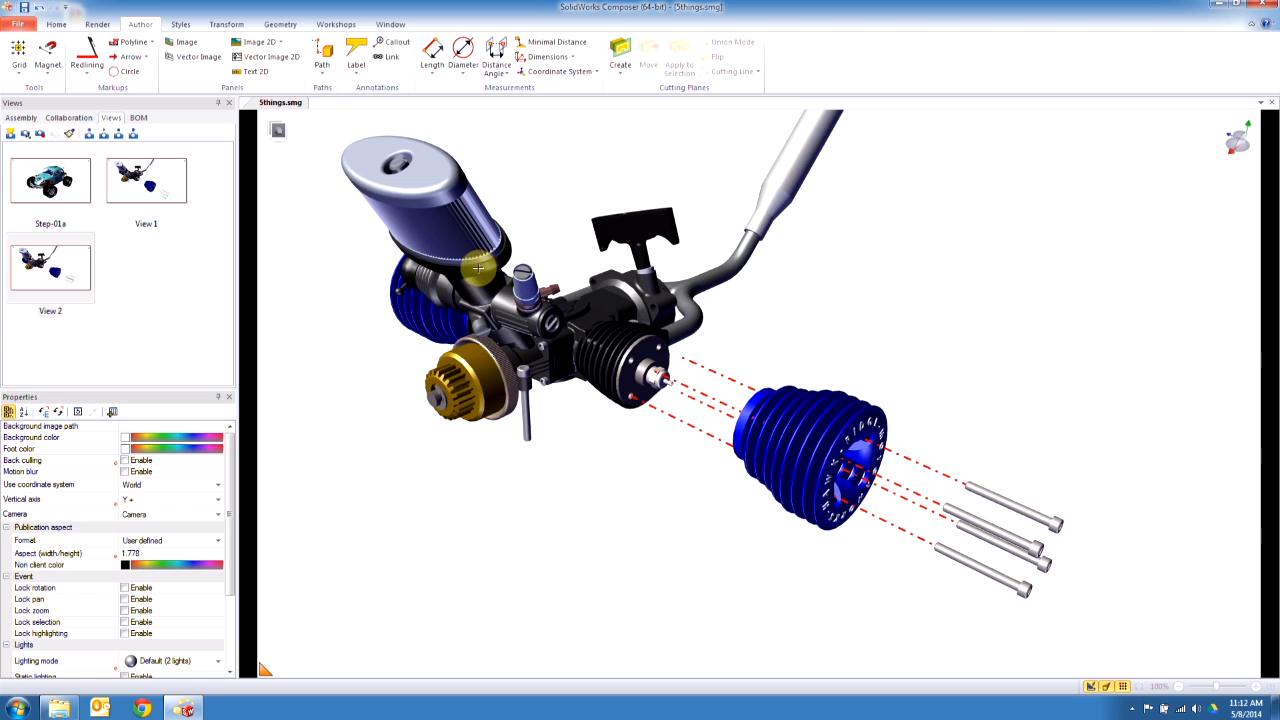
mouse_move(750, 412)
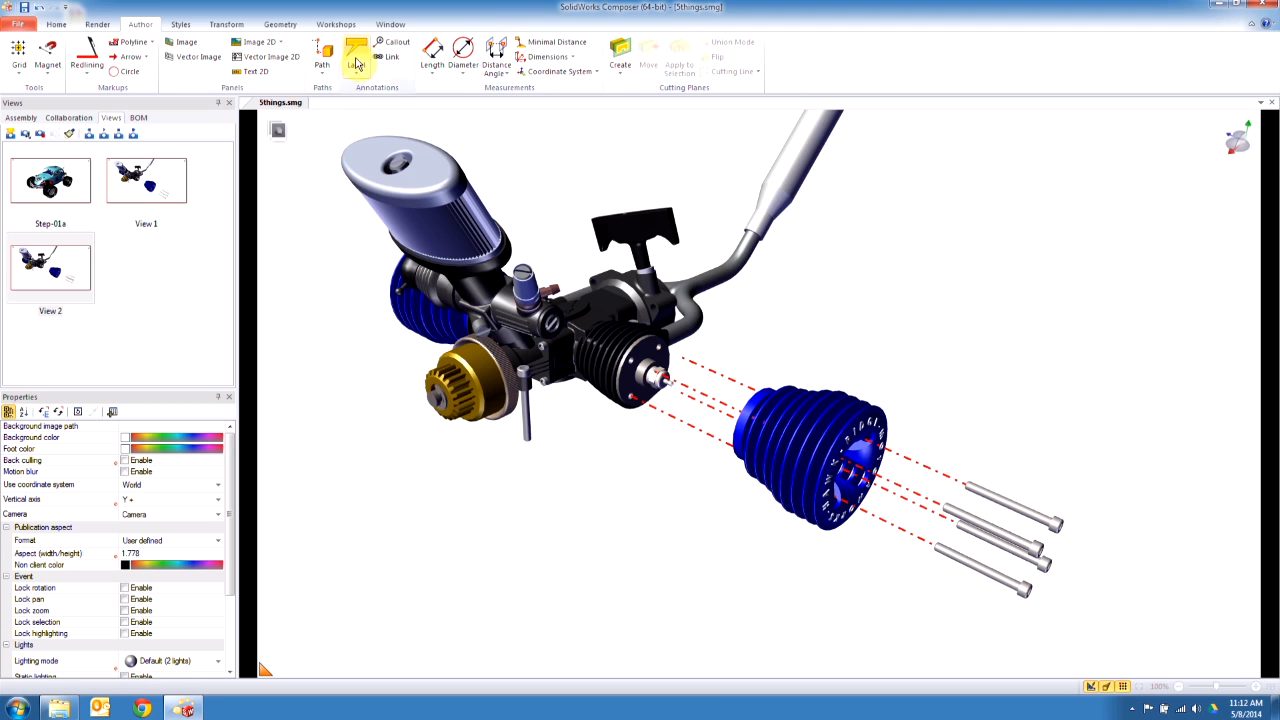
Step: Attach a label to the bolts with custom string text reading Remove Bolts
left_click(356, 56)
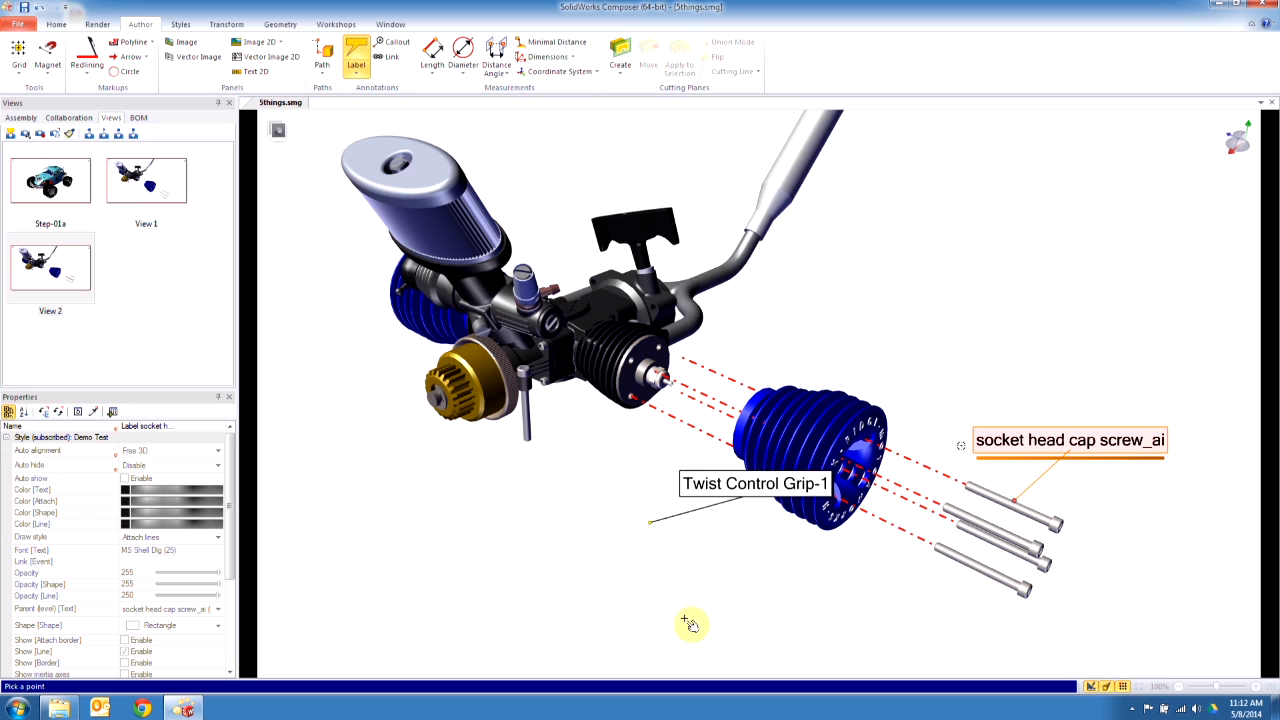
left_click(180, 24)
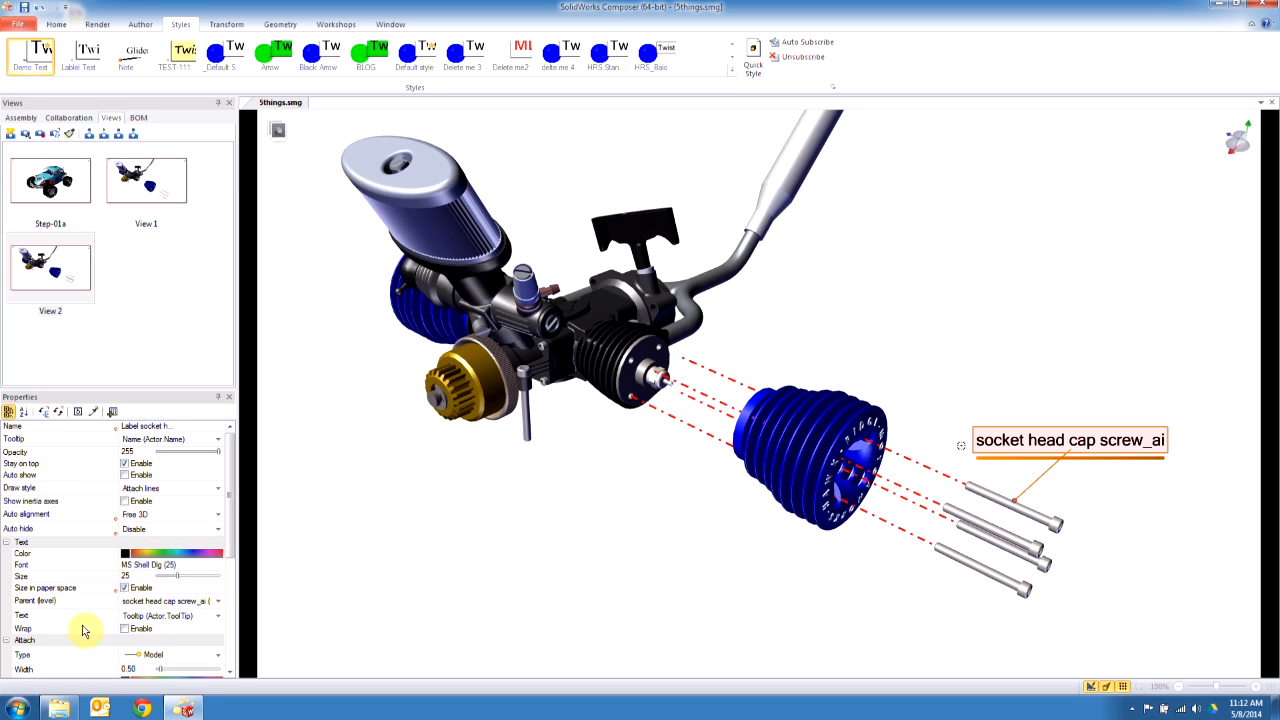
left_click(180, 600)
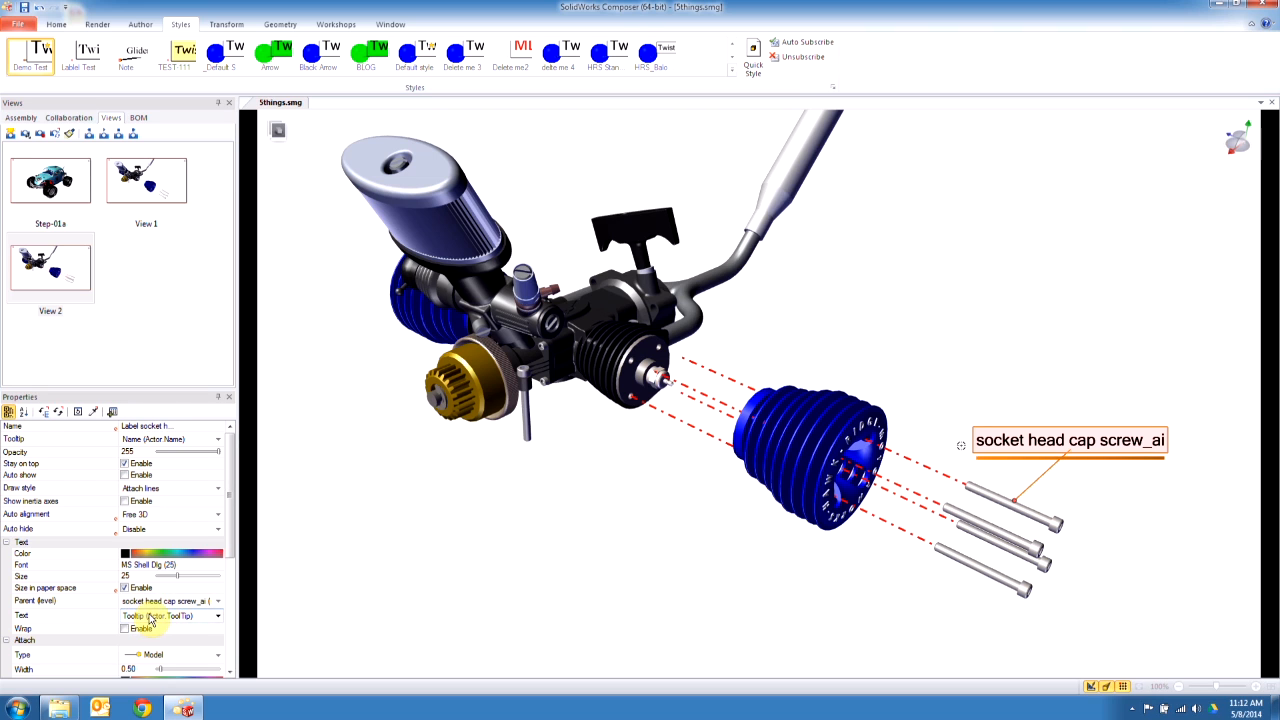
left_click(216, 616)
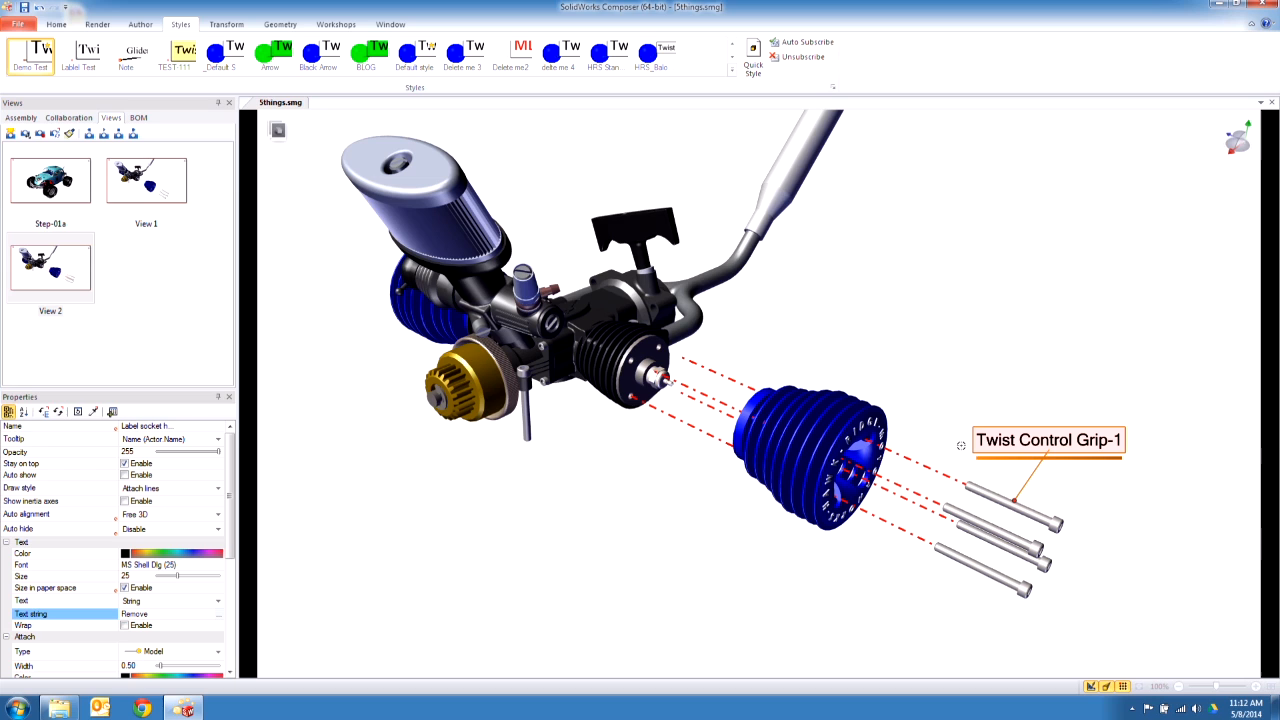
type("Bolts")
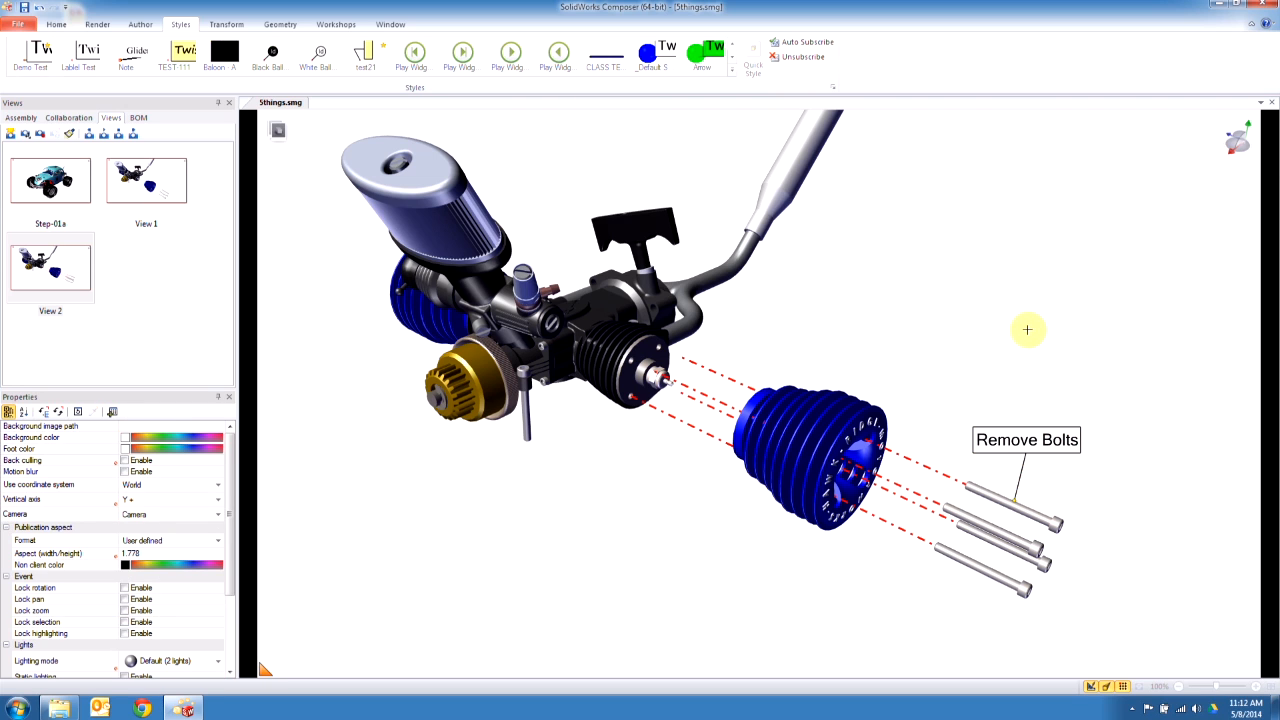
mouse_move(38, 132)
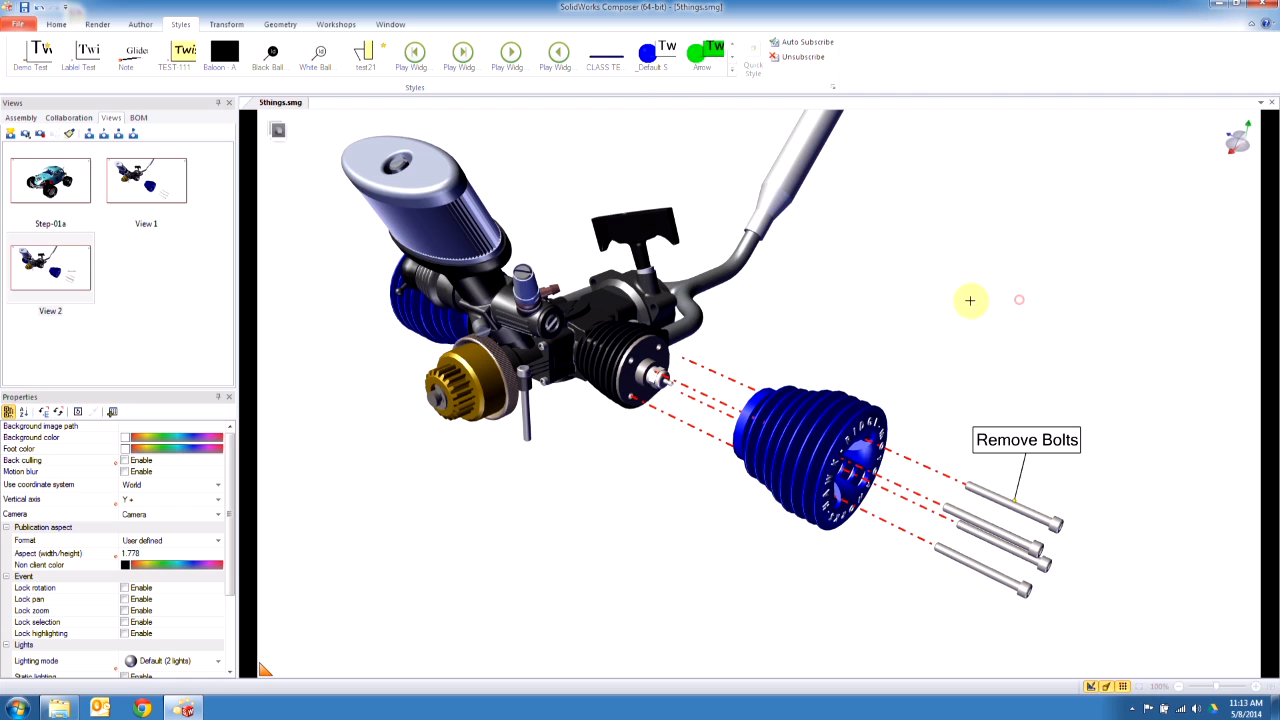
left_click(140, 24)
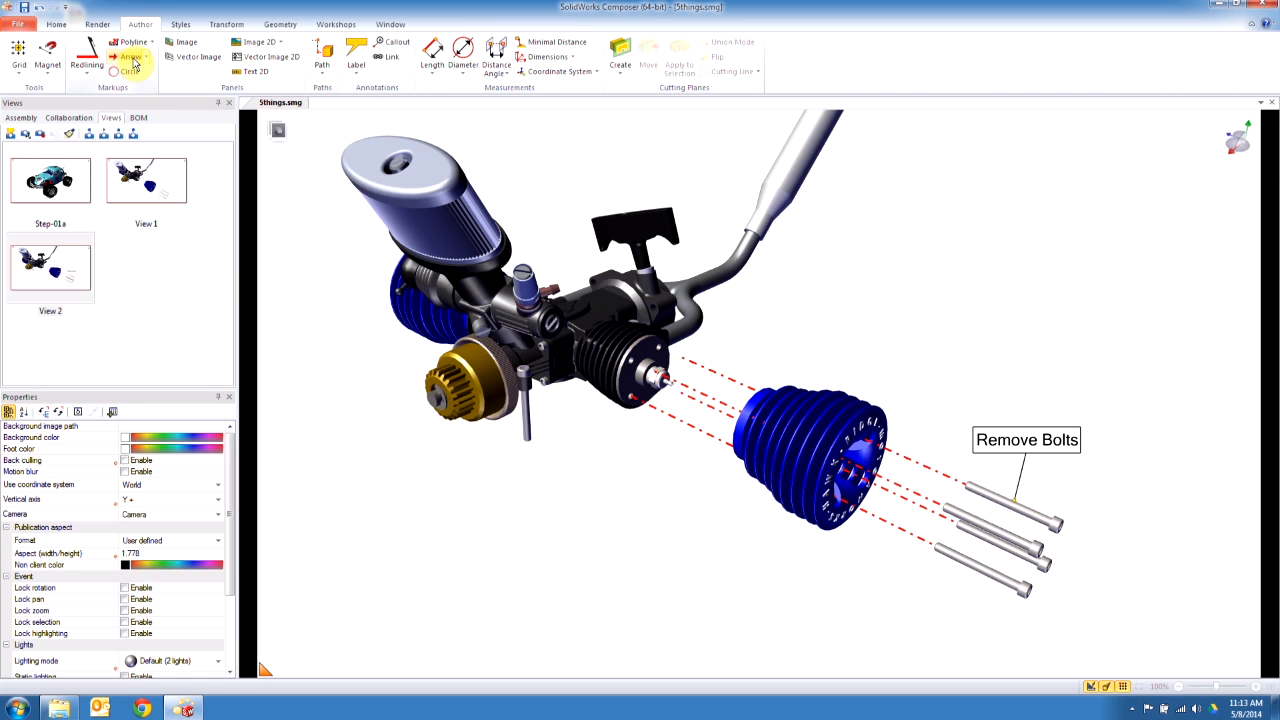
Step: Move the front plug outward and draw a green 2D arrow along its removal path, saved as View 3
left_click(128, 56)
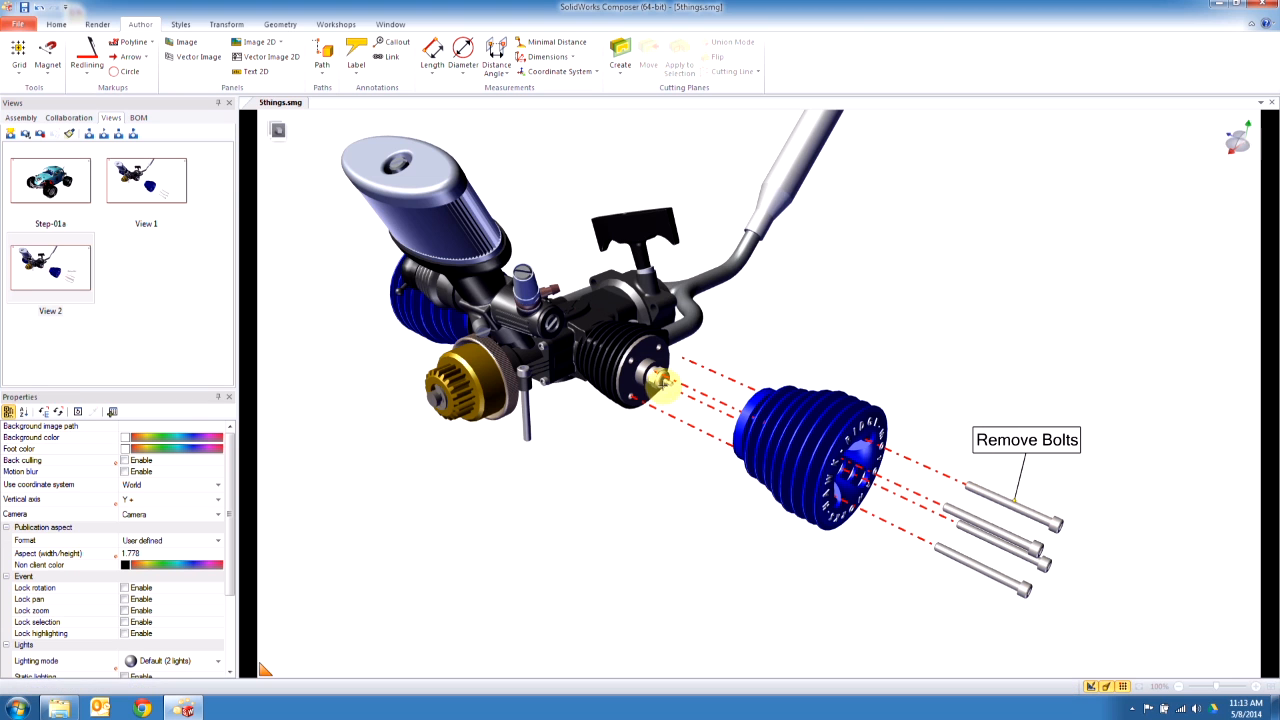
left_click(226, 24)
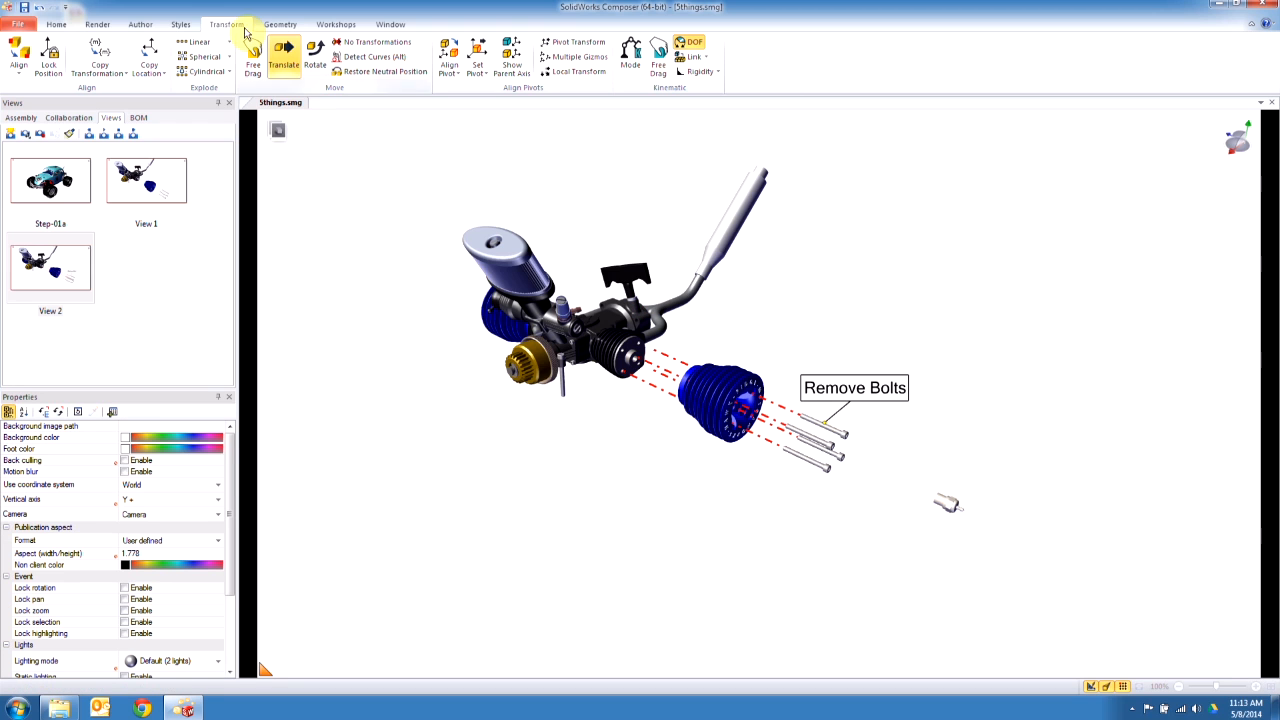
left_click(140, 24)
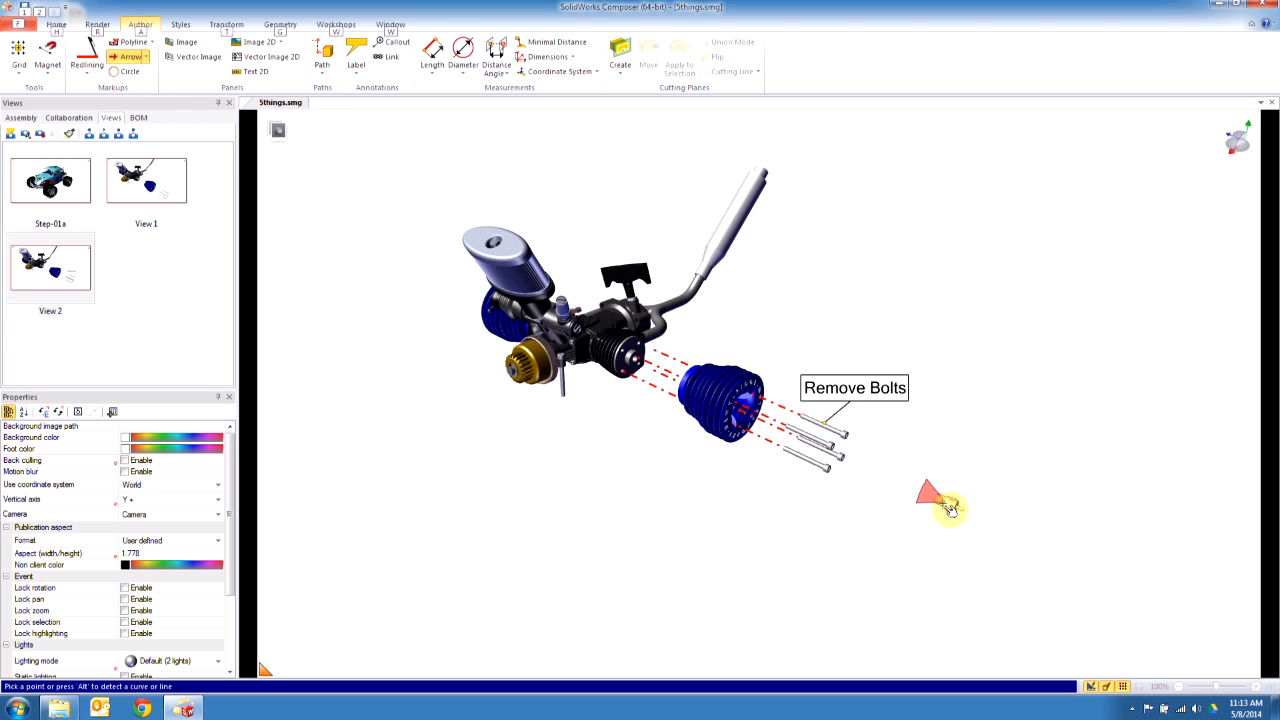
left_click(930, 492)
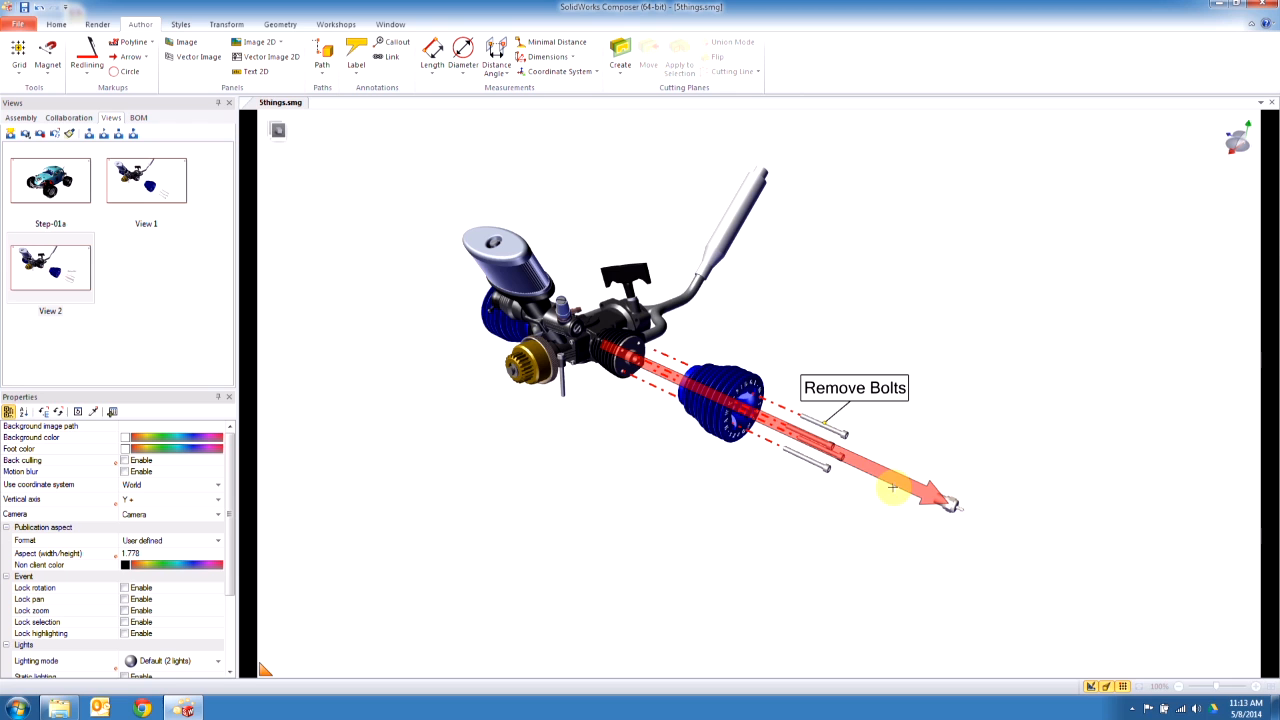
left_click(884, 486)
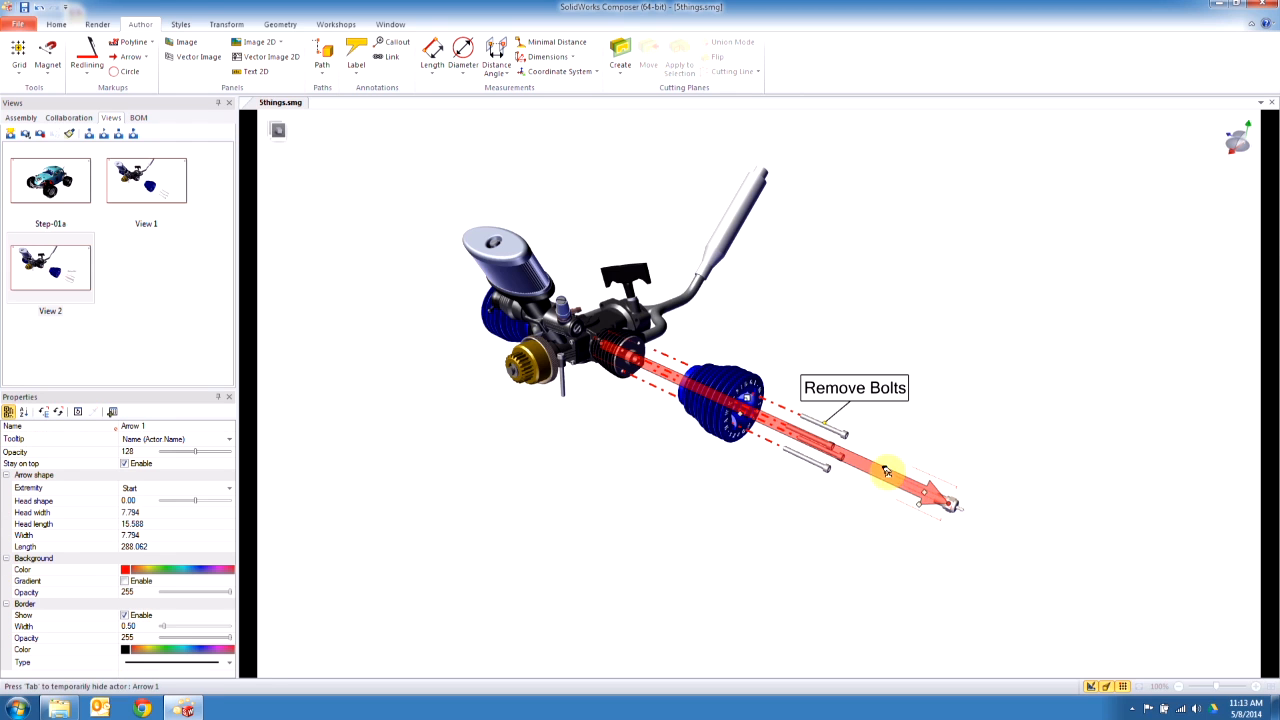
left_click(226, 24)
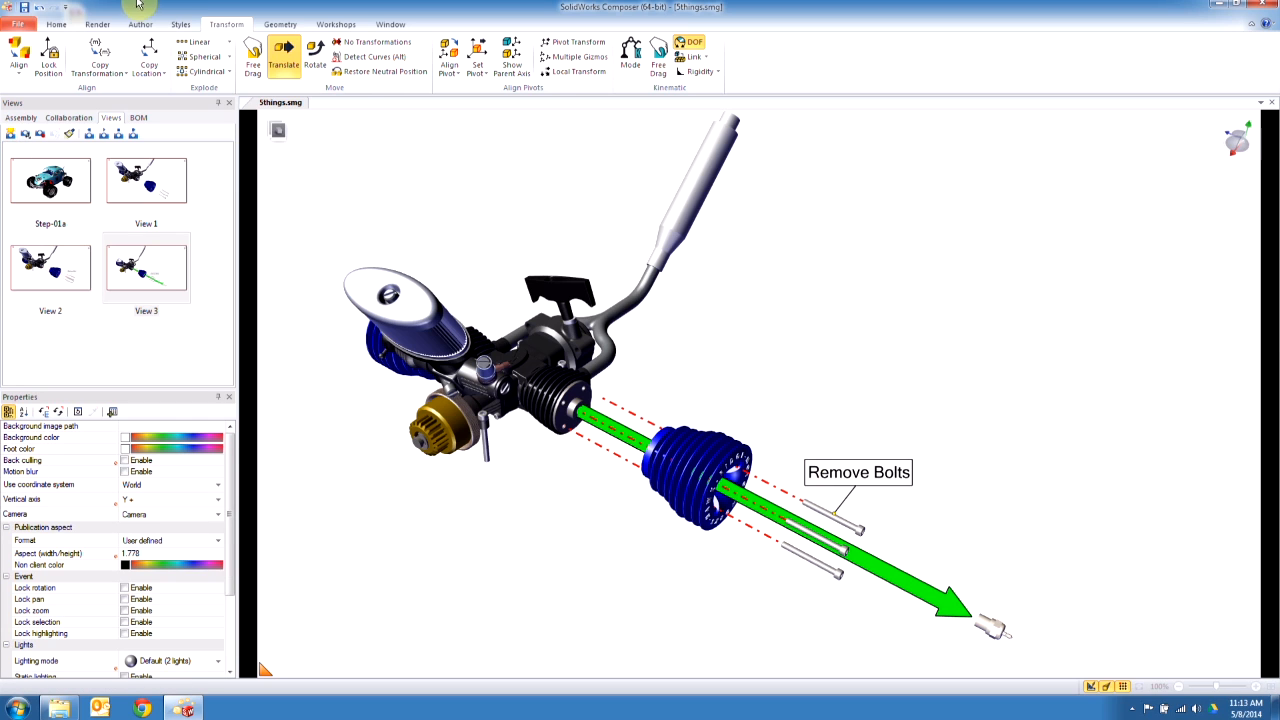
left_click(140, 24)
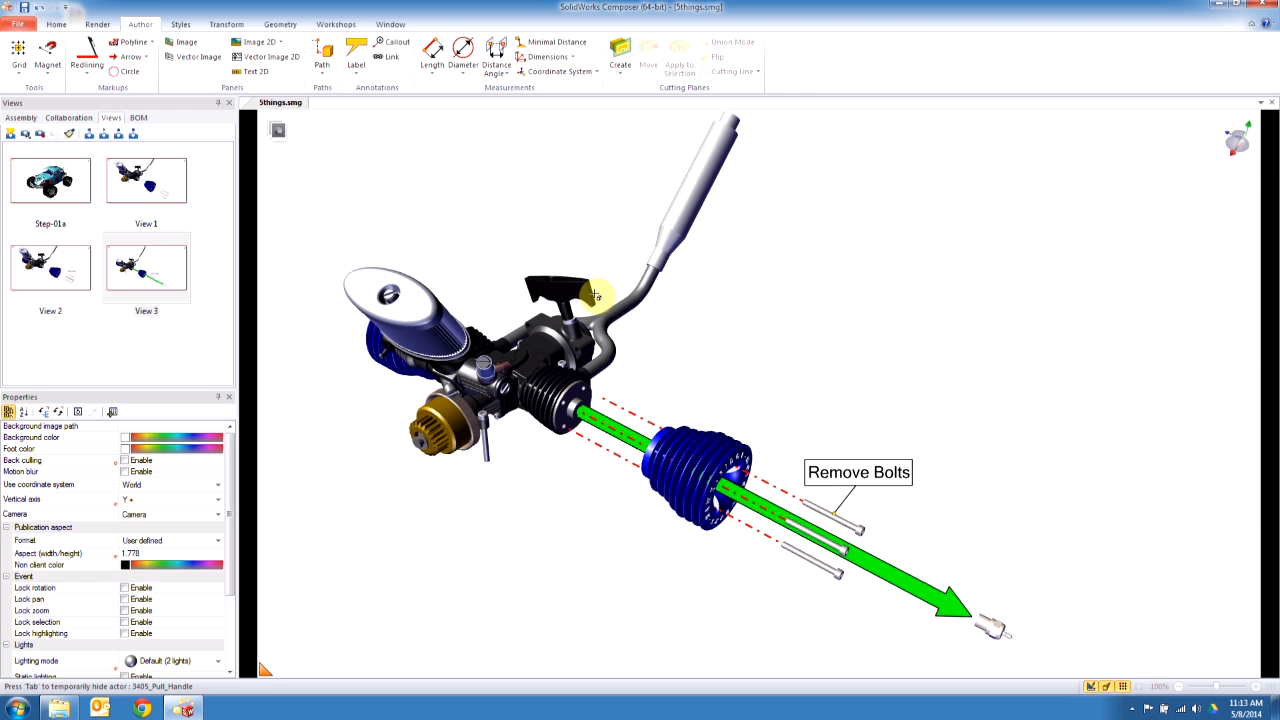
mouse_move(596, 292)
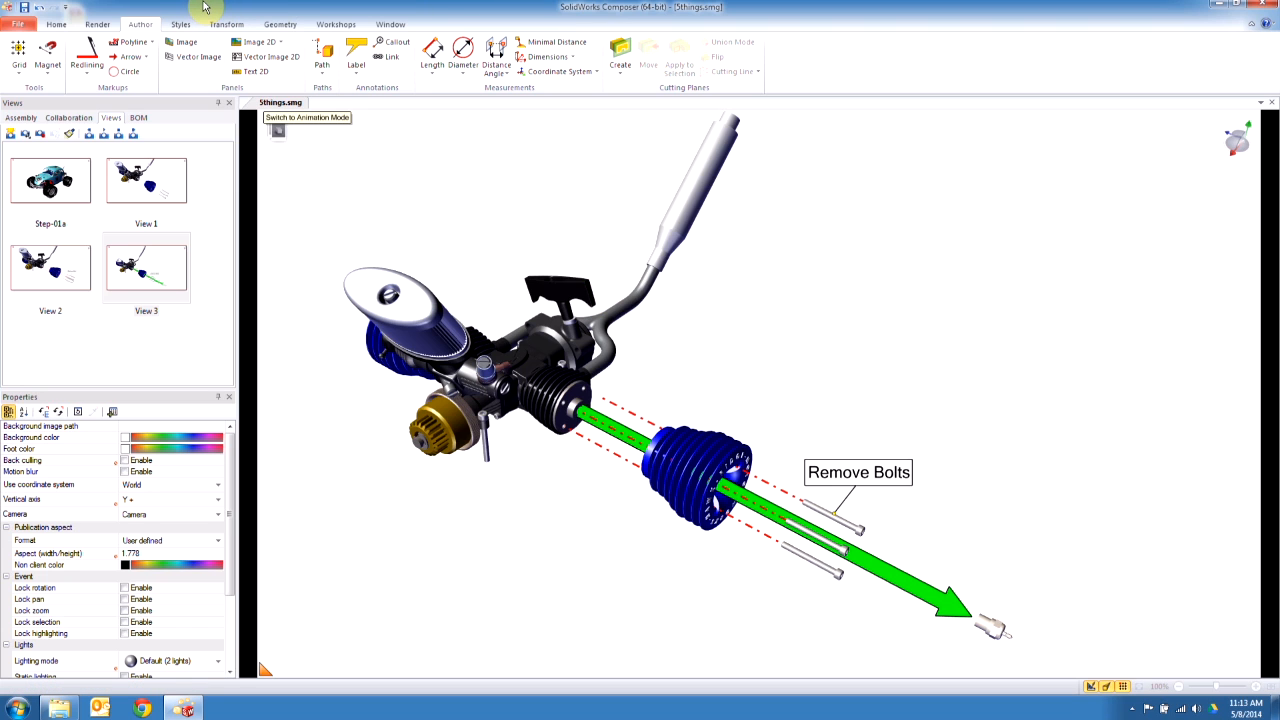
Step: Create a vectorized detail-view callout of the plug in Technical Illustration and place it right of the engine
left_click(336, 24)
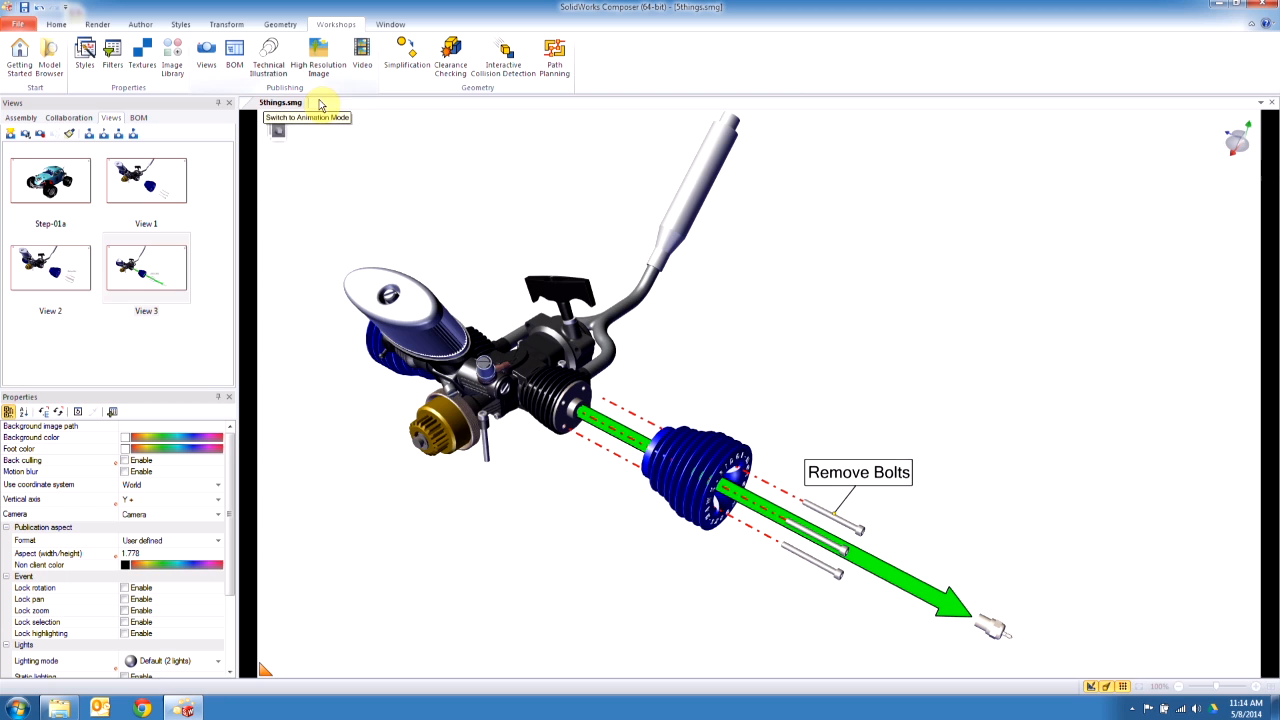
left_click(268, 56)
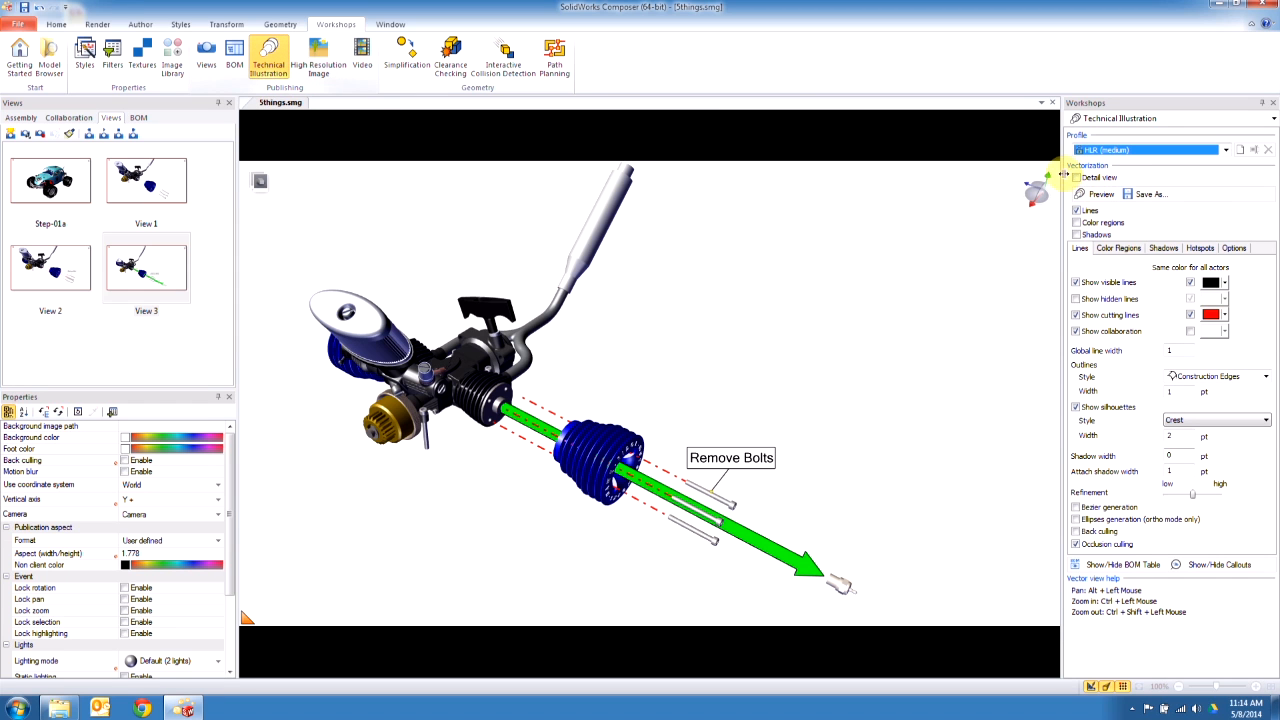
left_click(1098, 194)
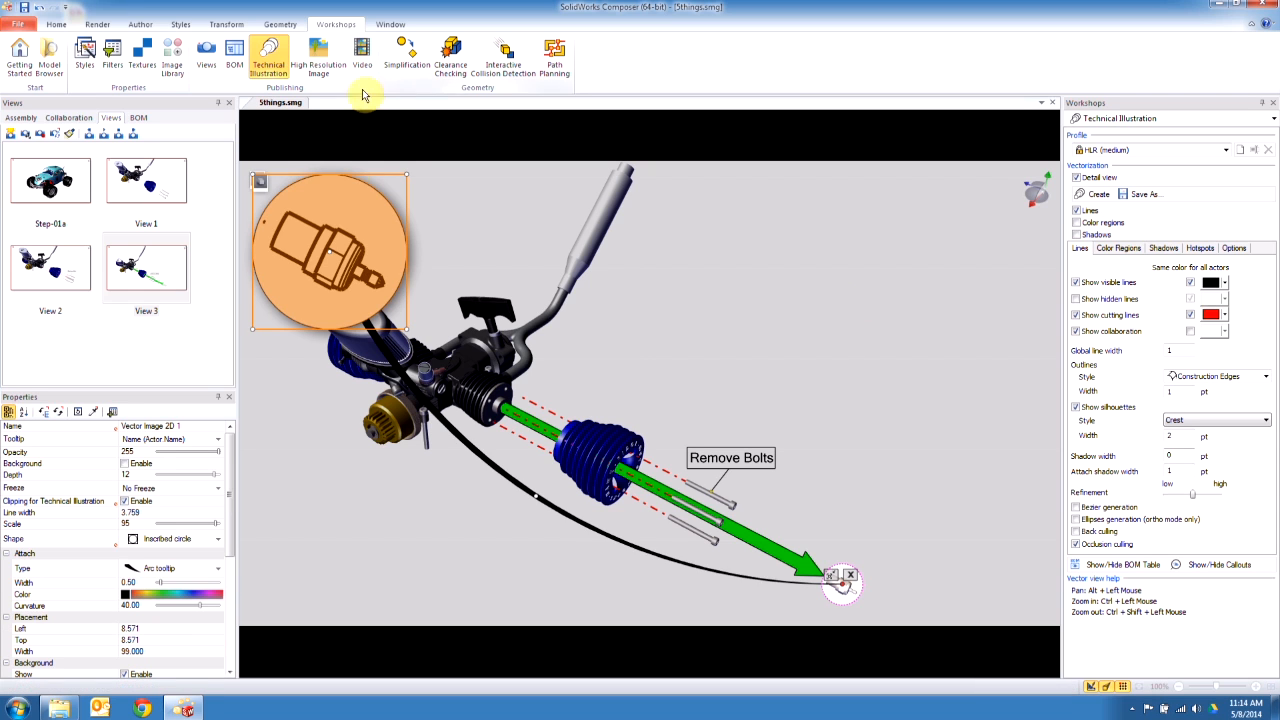
left_click_drag(330, 250, 868, 318)
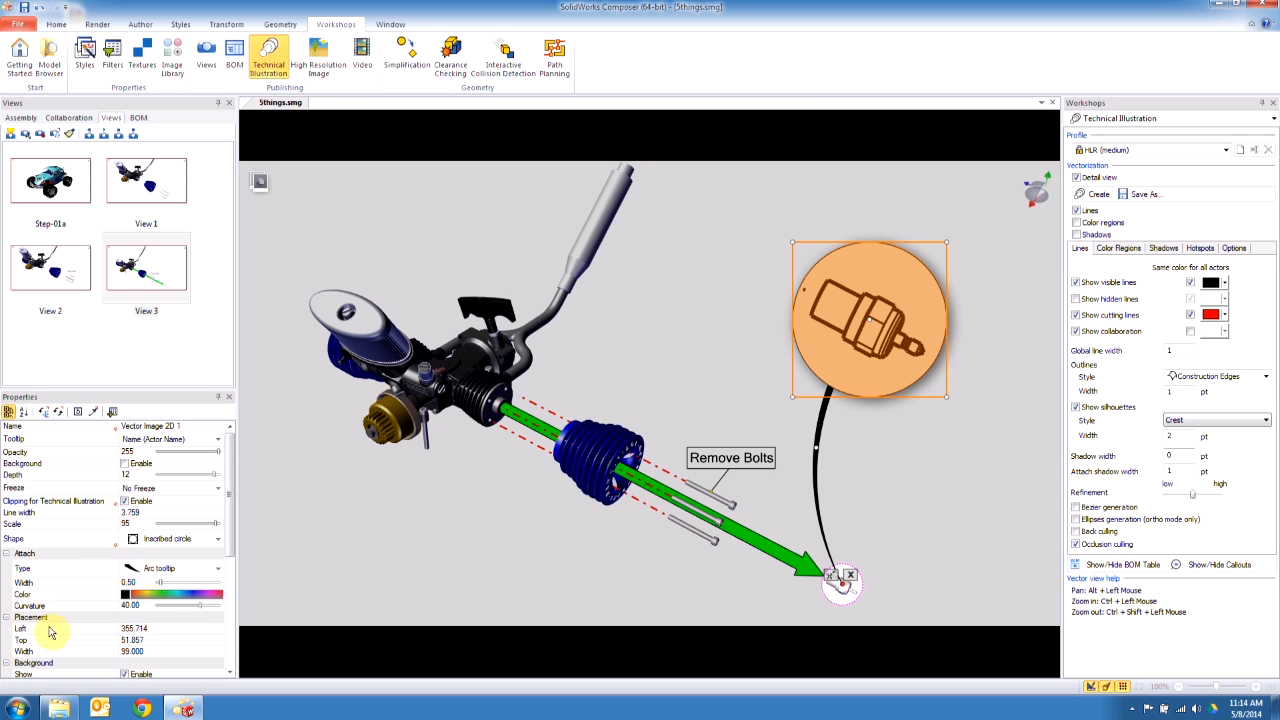
mouse_move(118, 558)
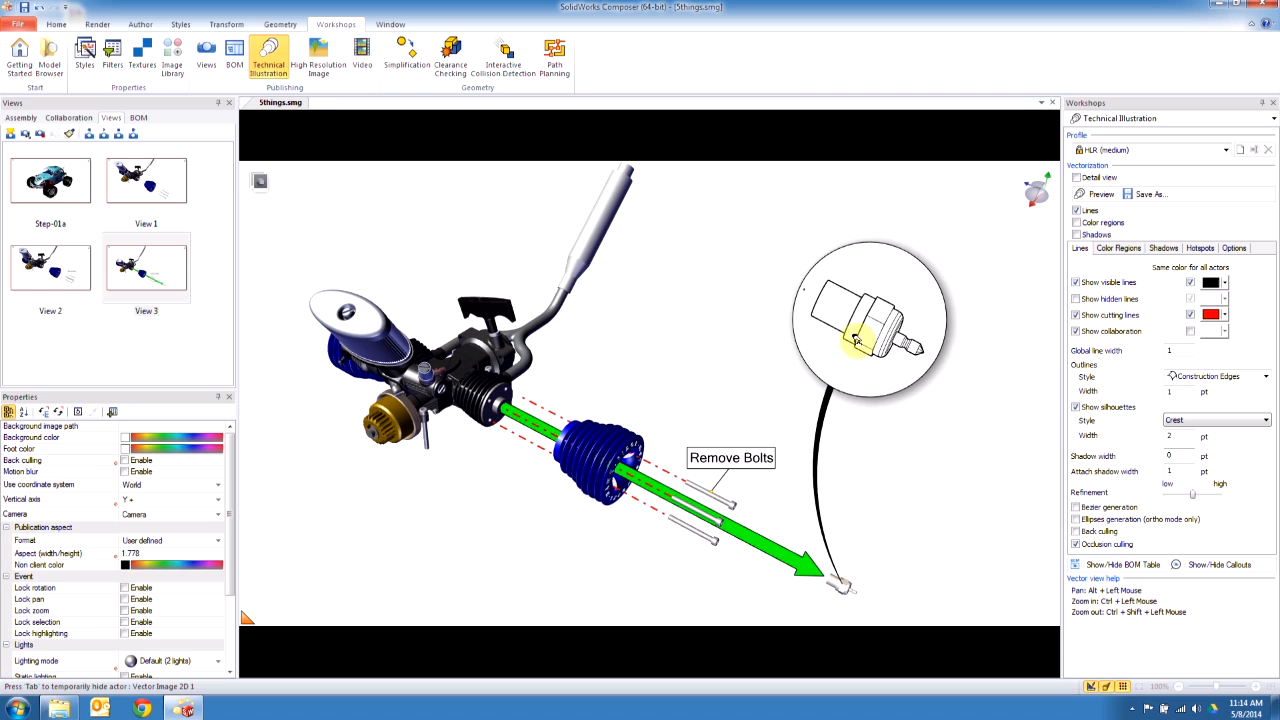
Step: Reposition the plug callout lower and place the bolt detail callout to the upper right of the engine
left_click(880, 356)
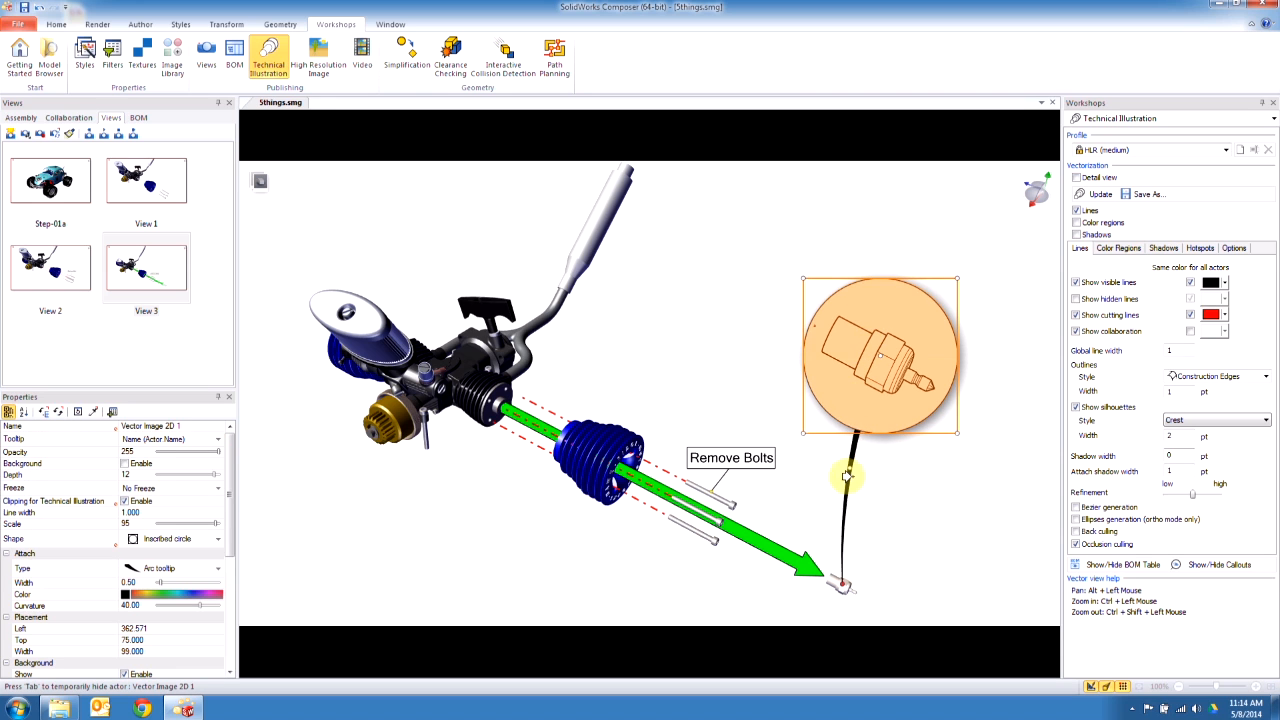
left_click_drag(880, 356, 924, 450)
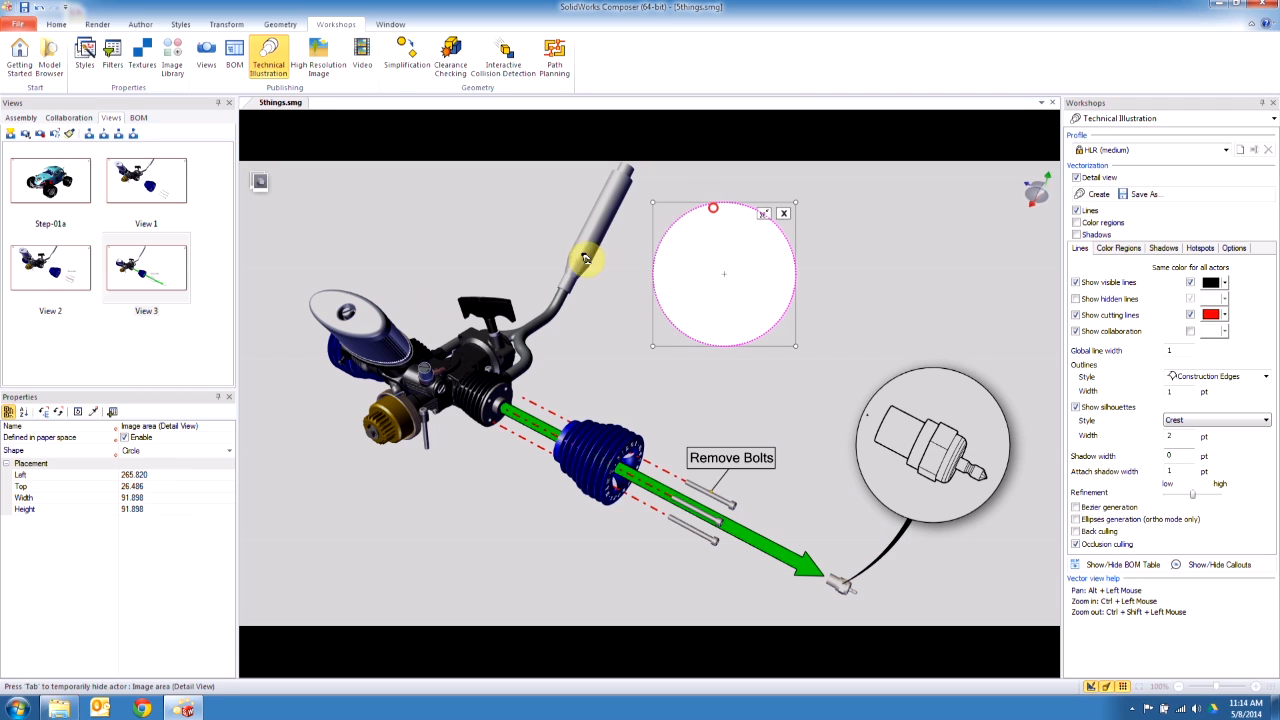
mouse_move(396, 312)
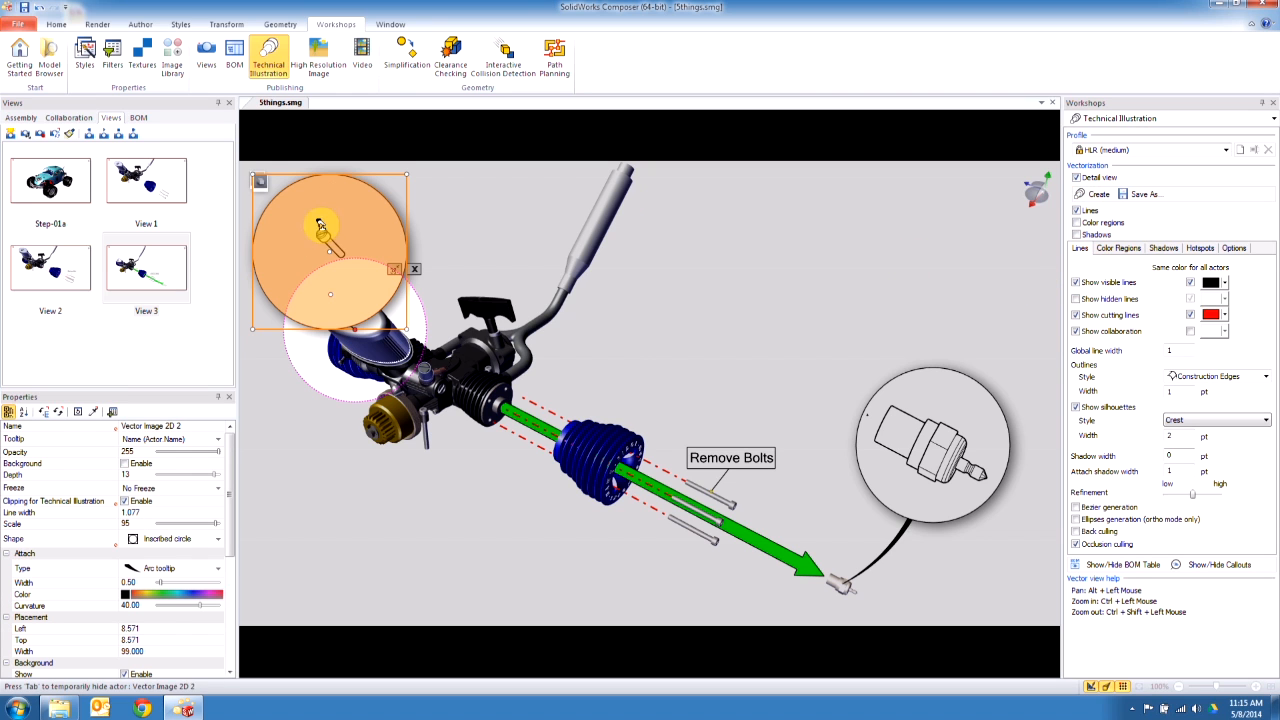
left_click_drag(330, 250, 744, 290)
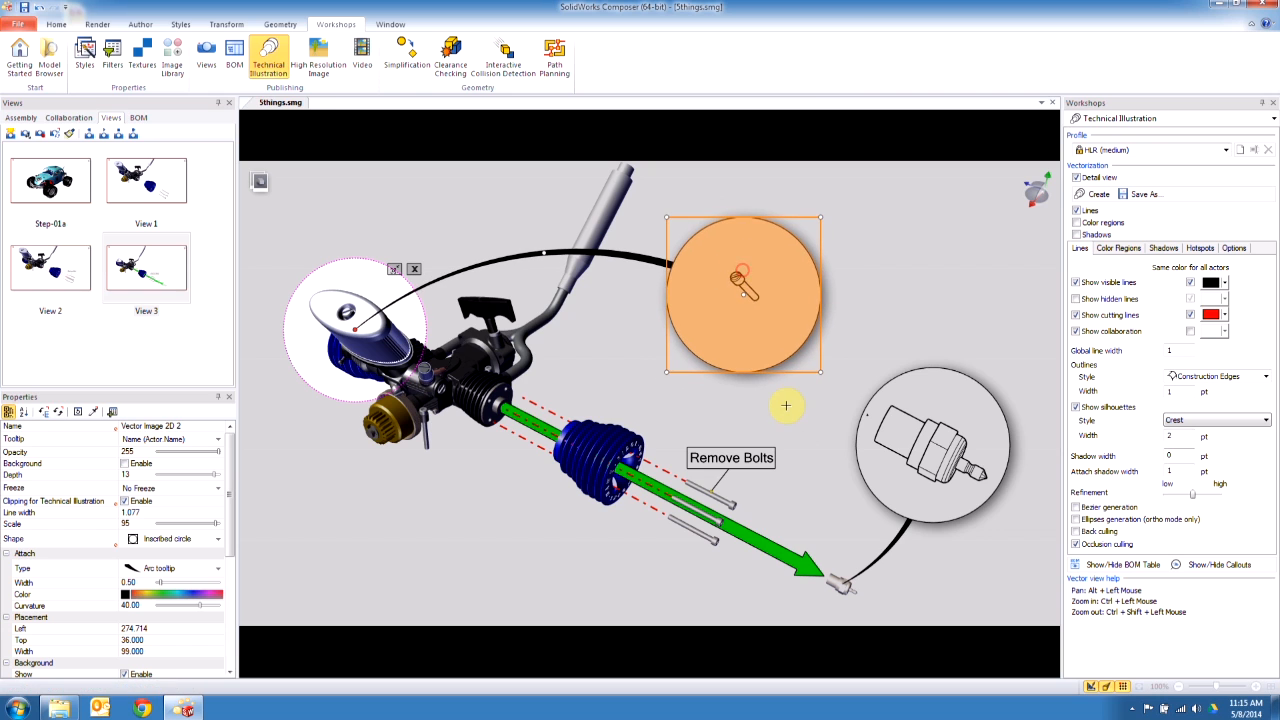
mouse_move(722, 328)
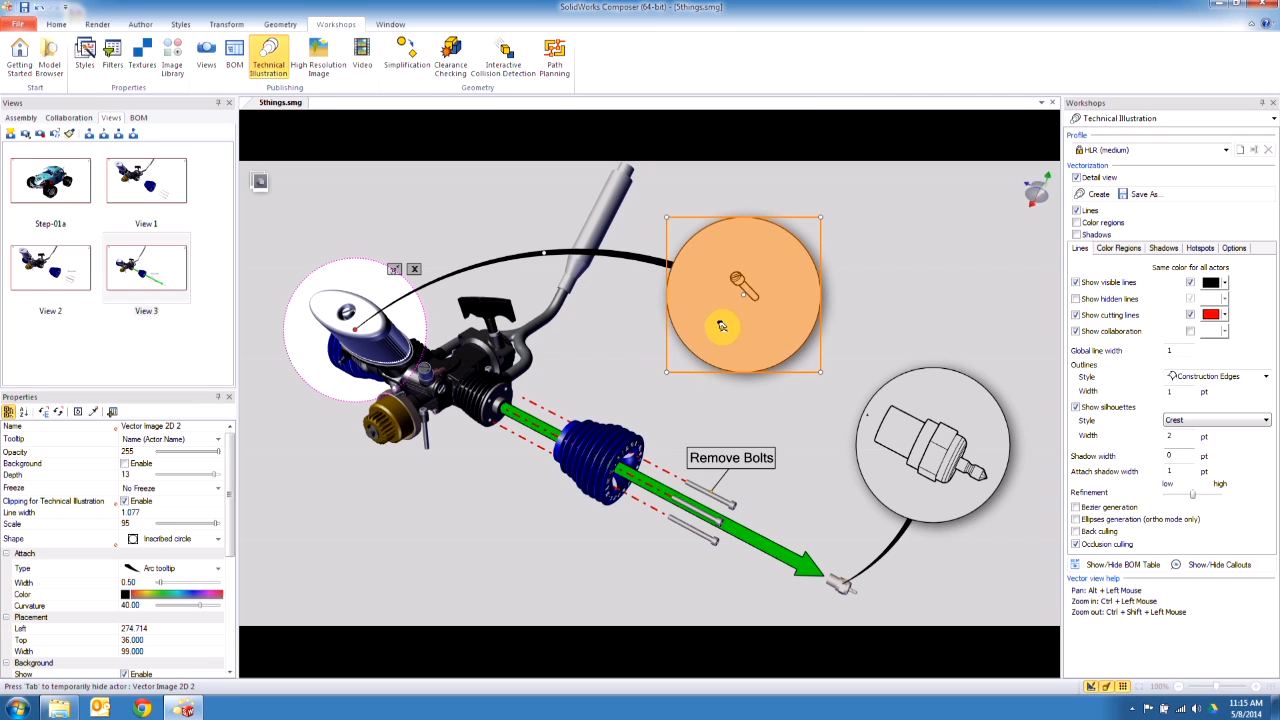
mouse_move(418, 370)
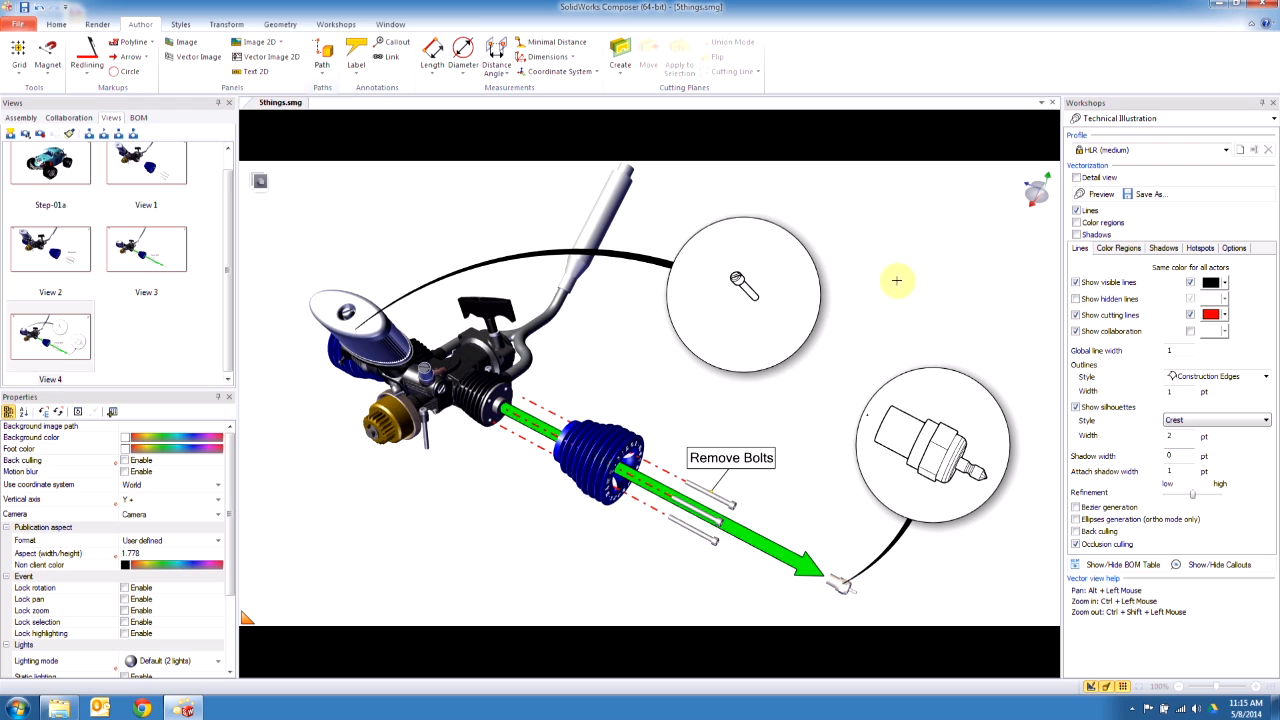
mouse_move(888, 288)
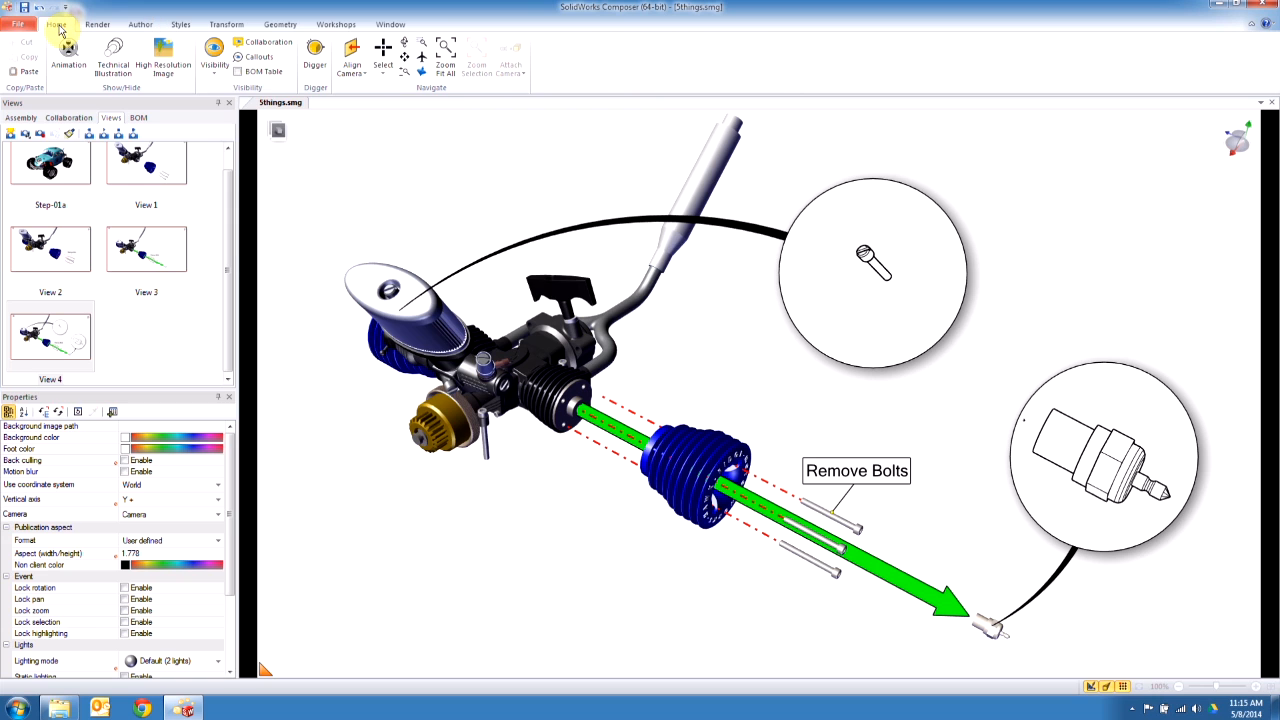
mouse_move(316, 60)
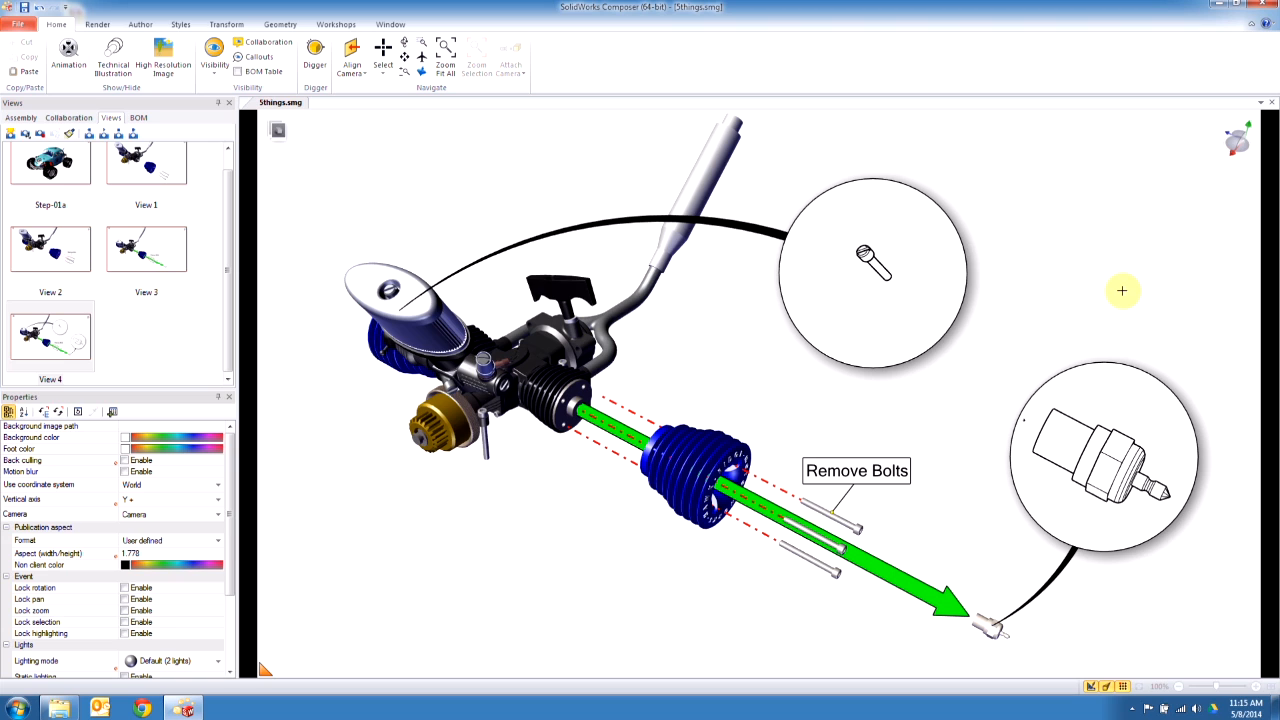
mouse_move(1018, 212)
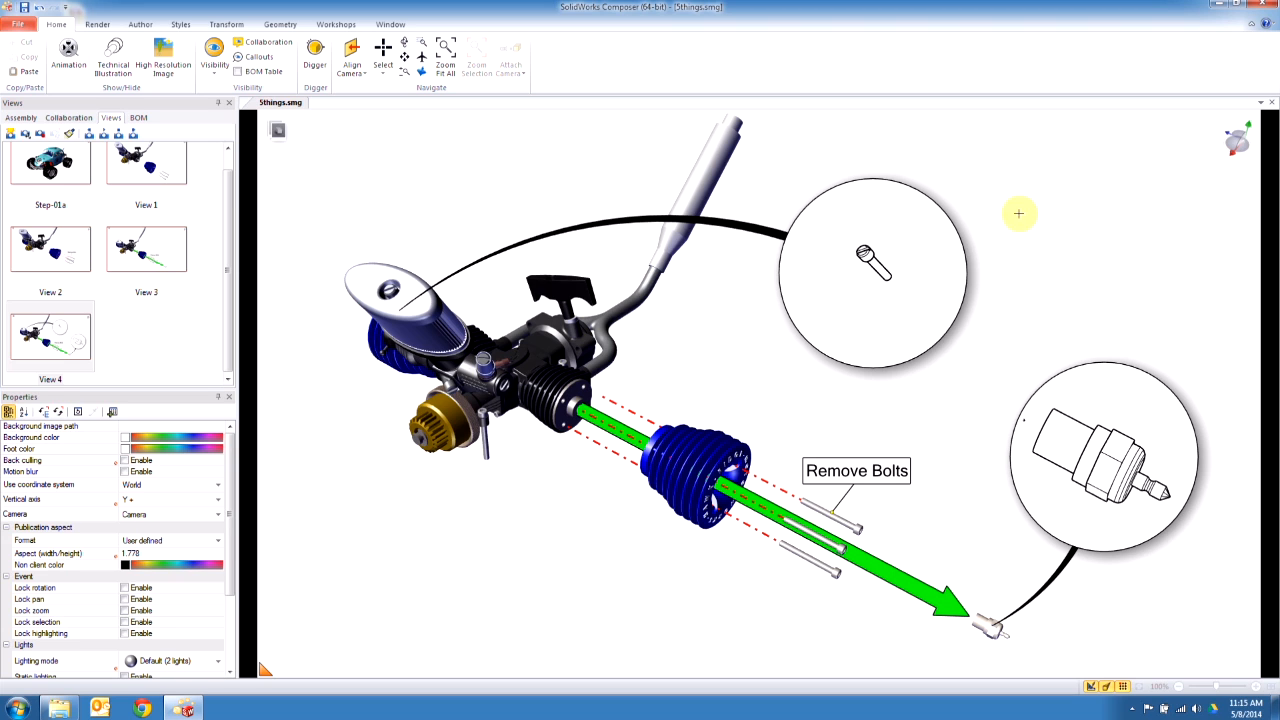
Step: Start a magnifying digger lens over the lower-left engine part
left_click(316, 58)
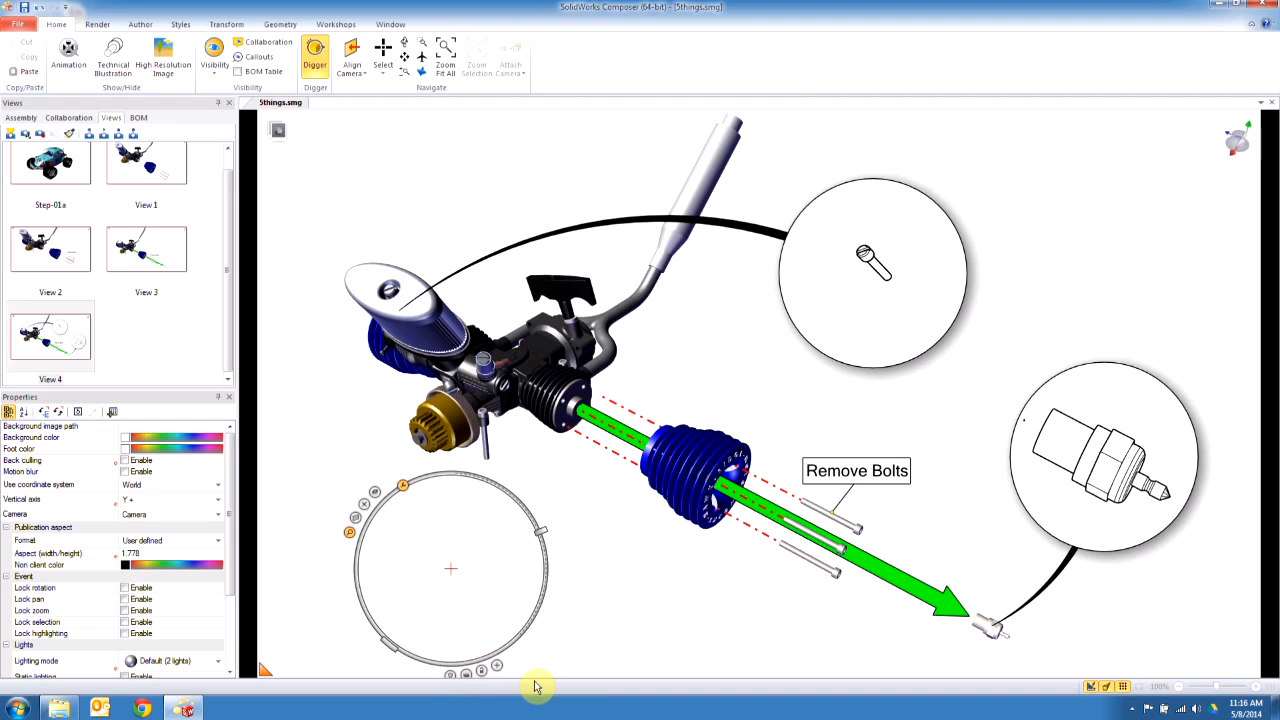
mouse_move(498, 668)
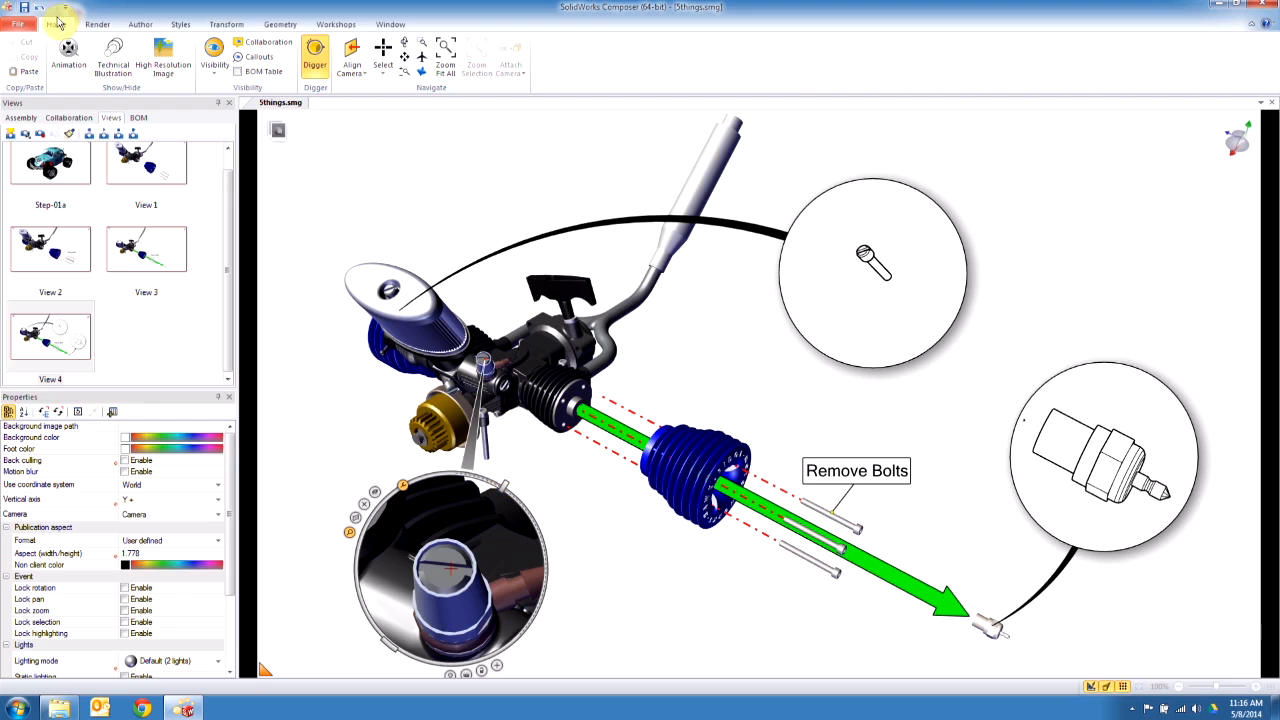
Step: Capture the digger view as 2D image callouts and place the second one at the upper right
left_click(96, 24)
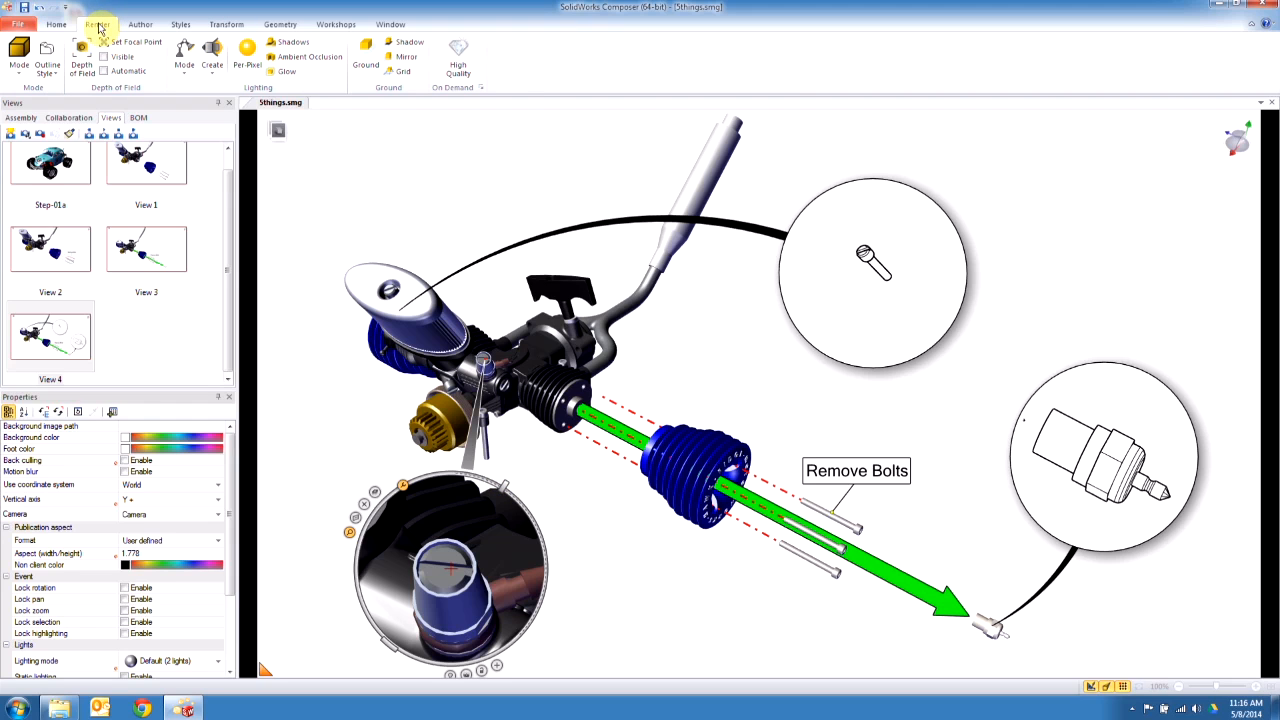
left_click(20, 56)
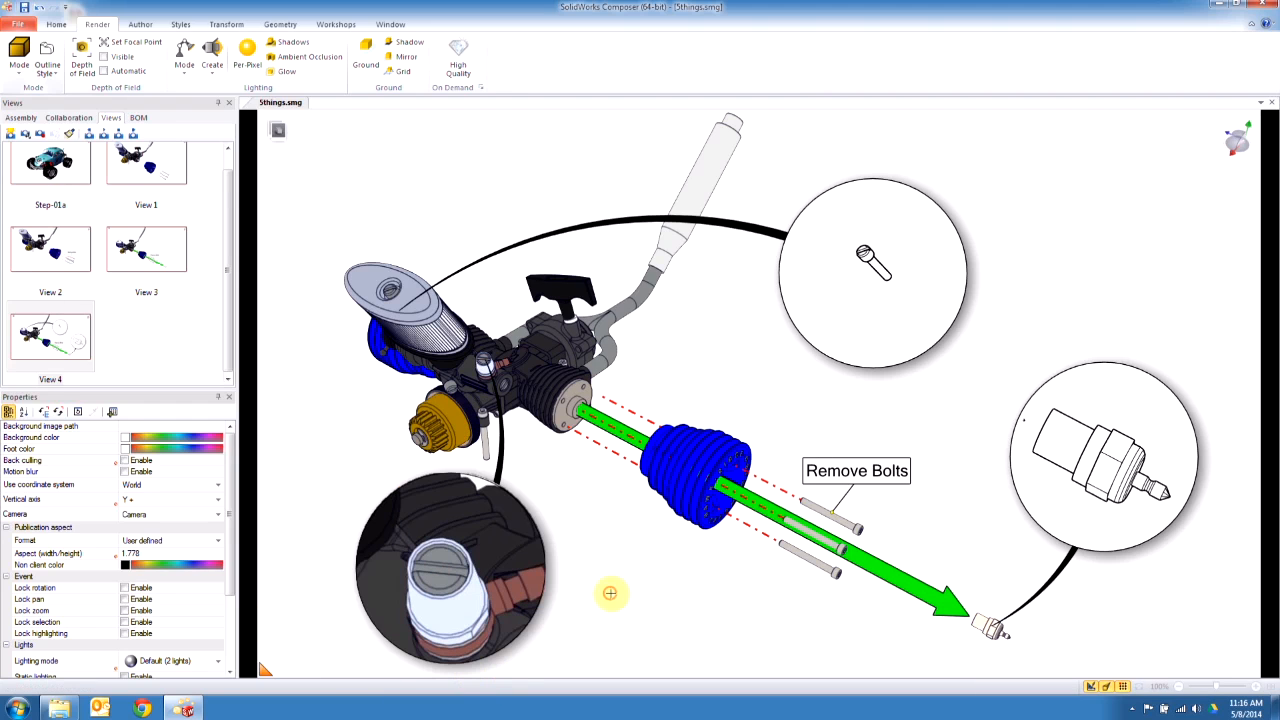
left_click(20, 56)
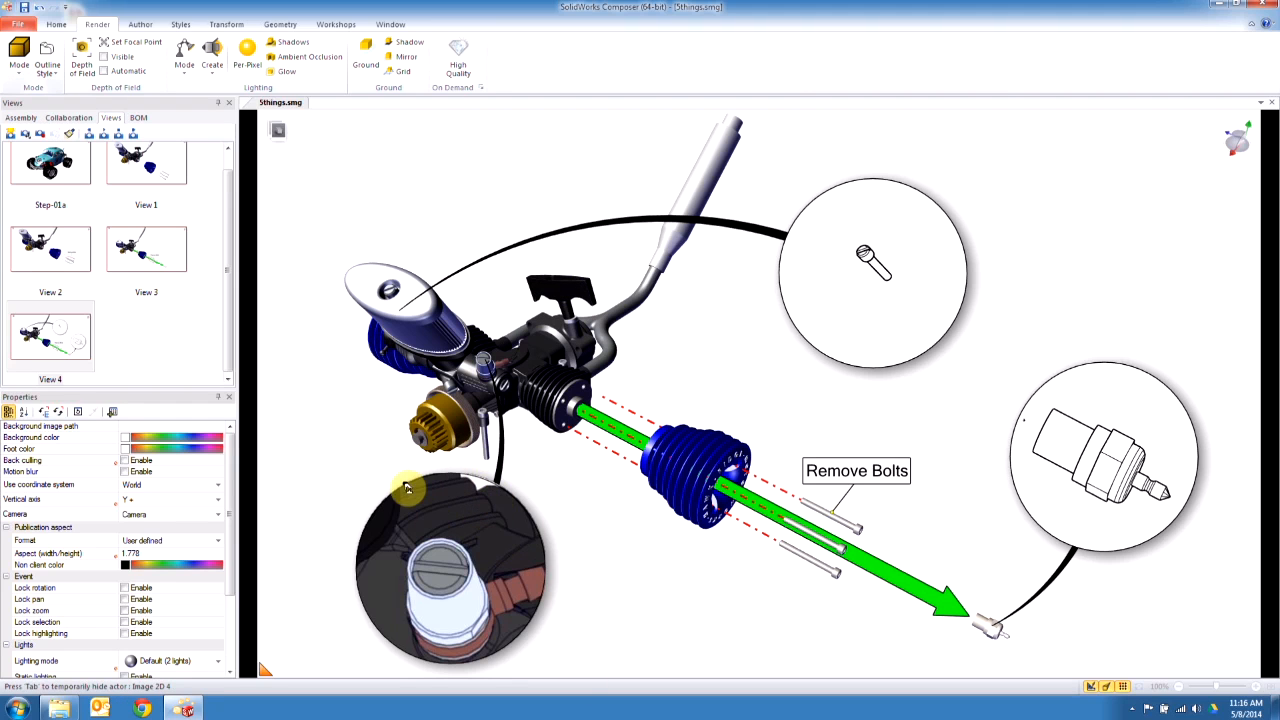
mouse_move(464, 576)
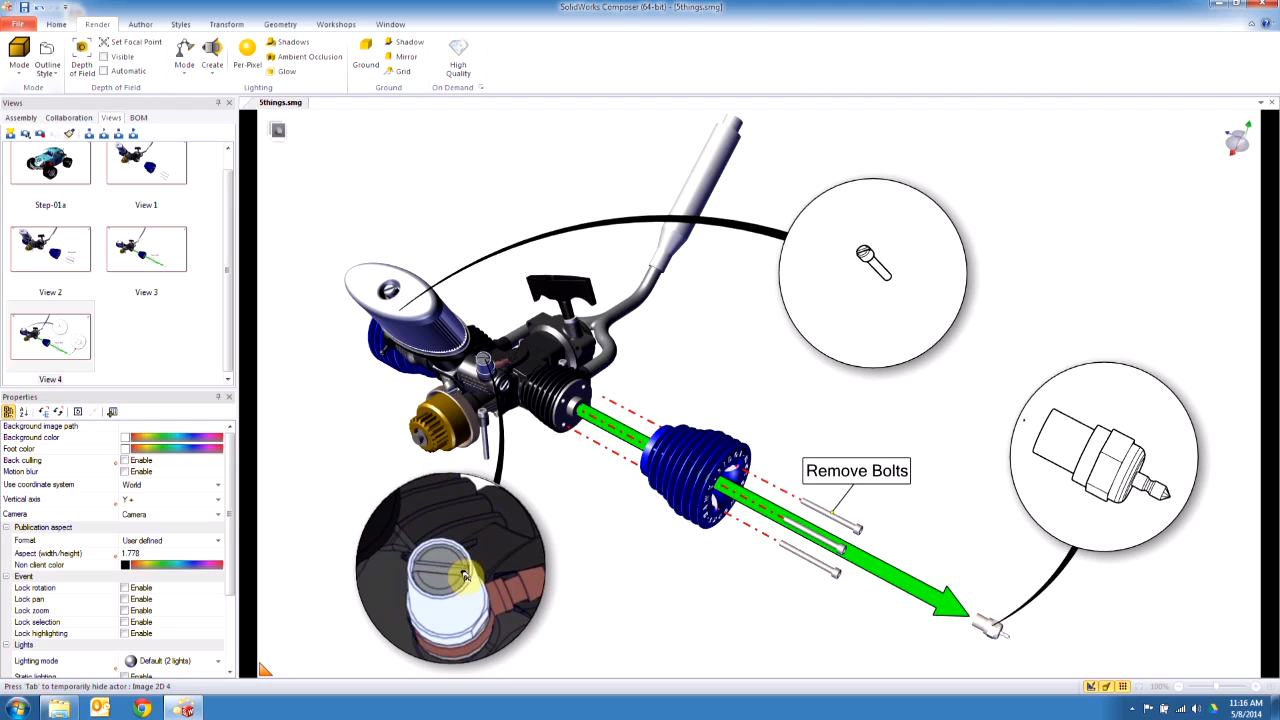
mouse_move(562, 164)
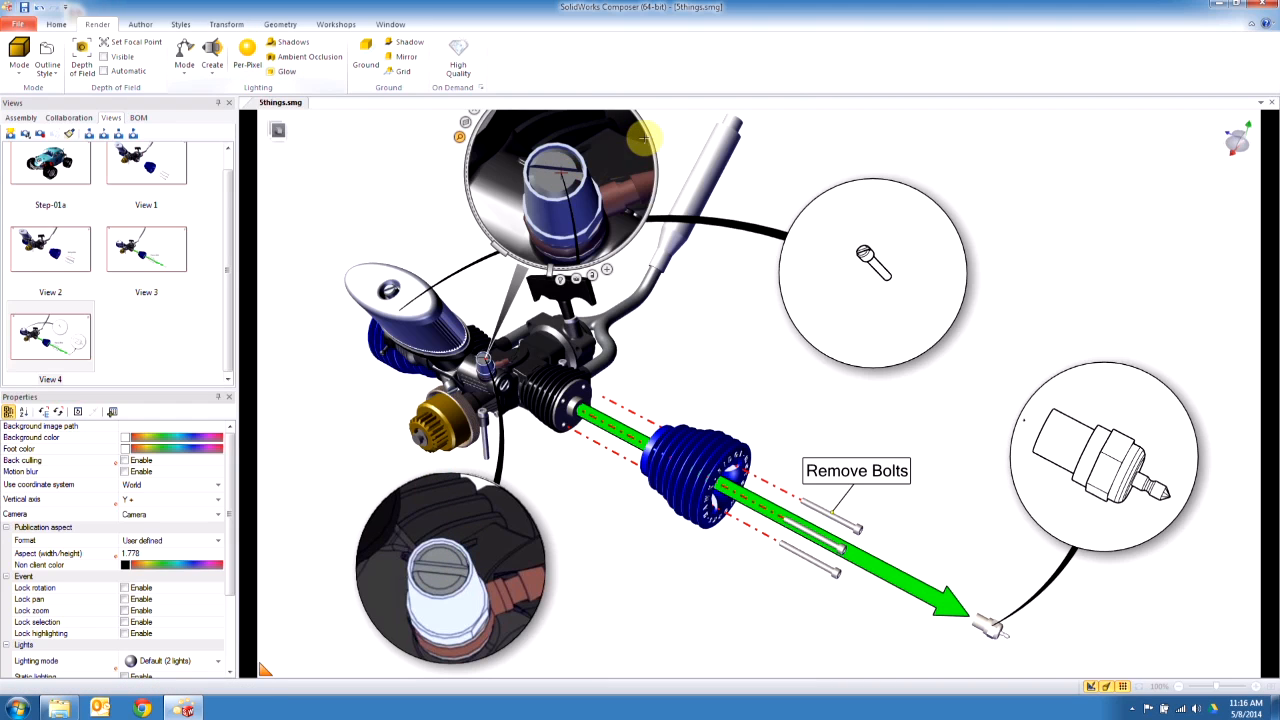
left_click(872, 270)
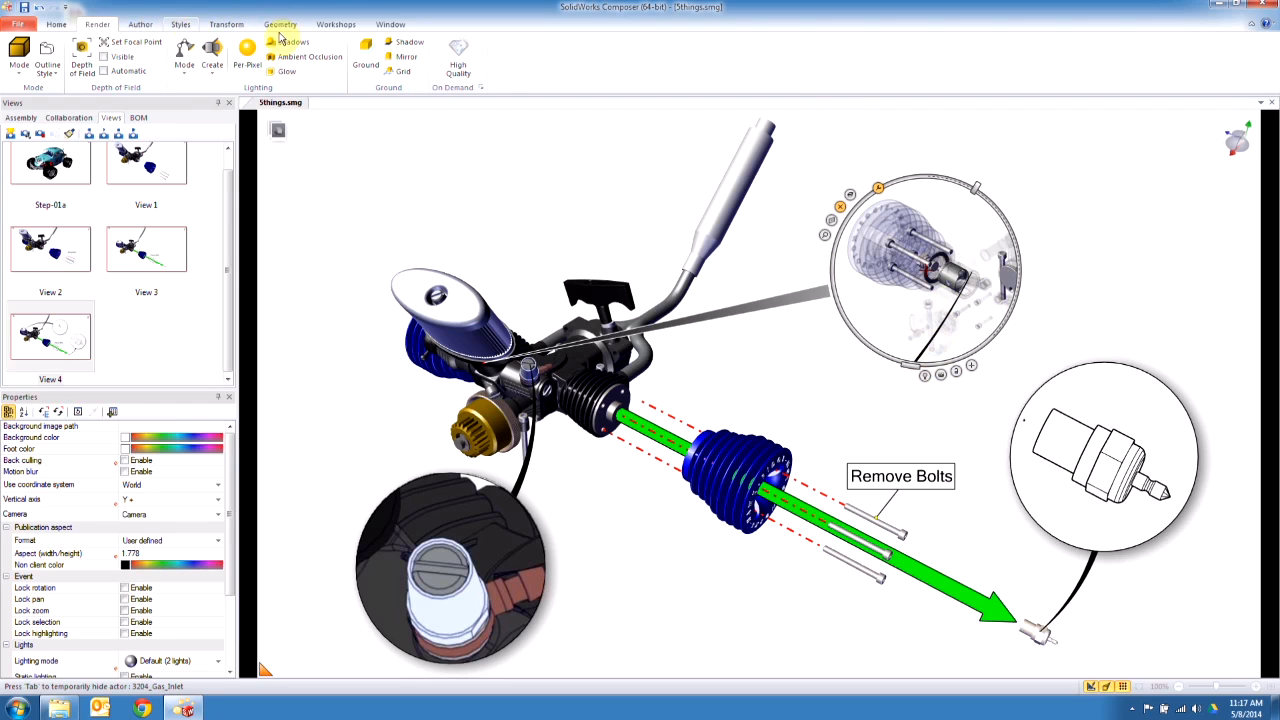
Step: Set the High Resolution Image workshop to 600 DPI for the x-ray callout export
left_click(336, 24)
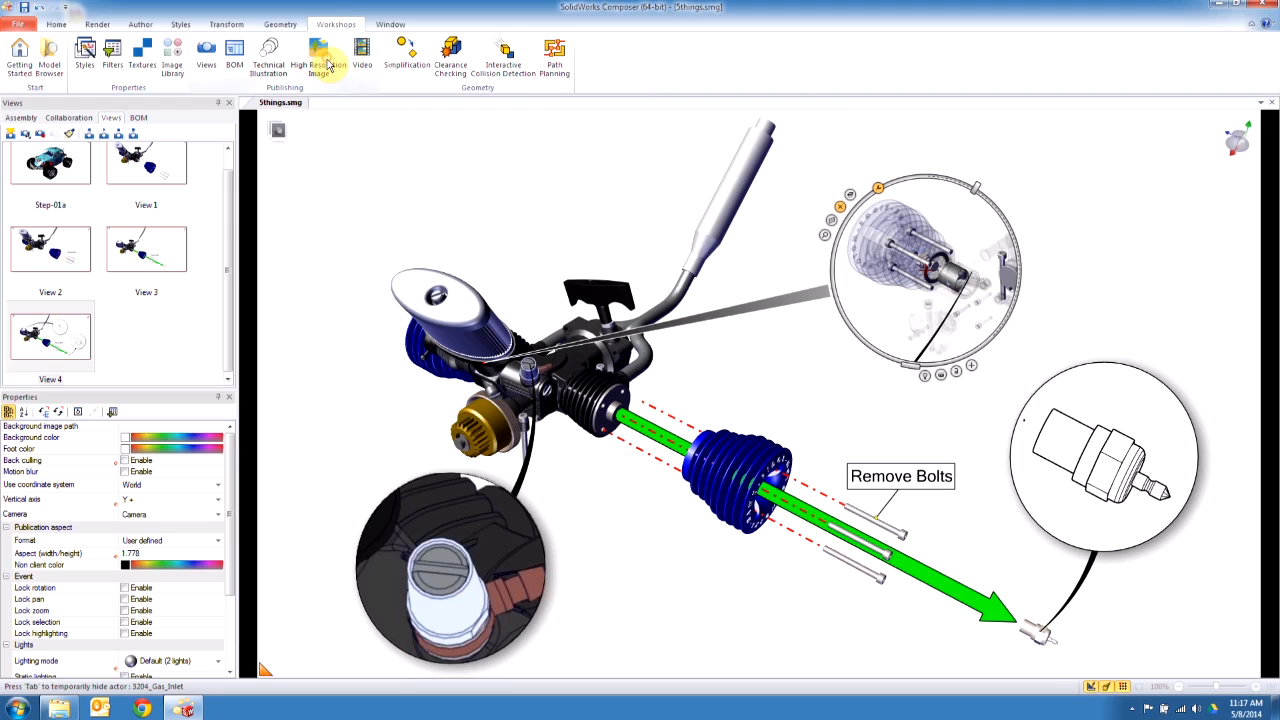
left_click(320, 56)
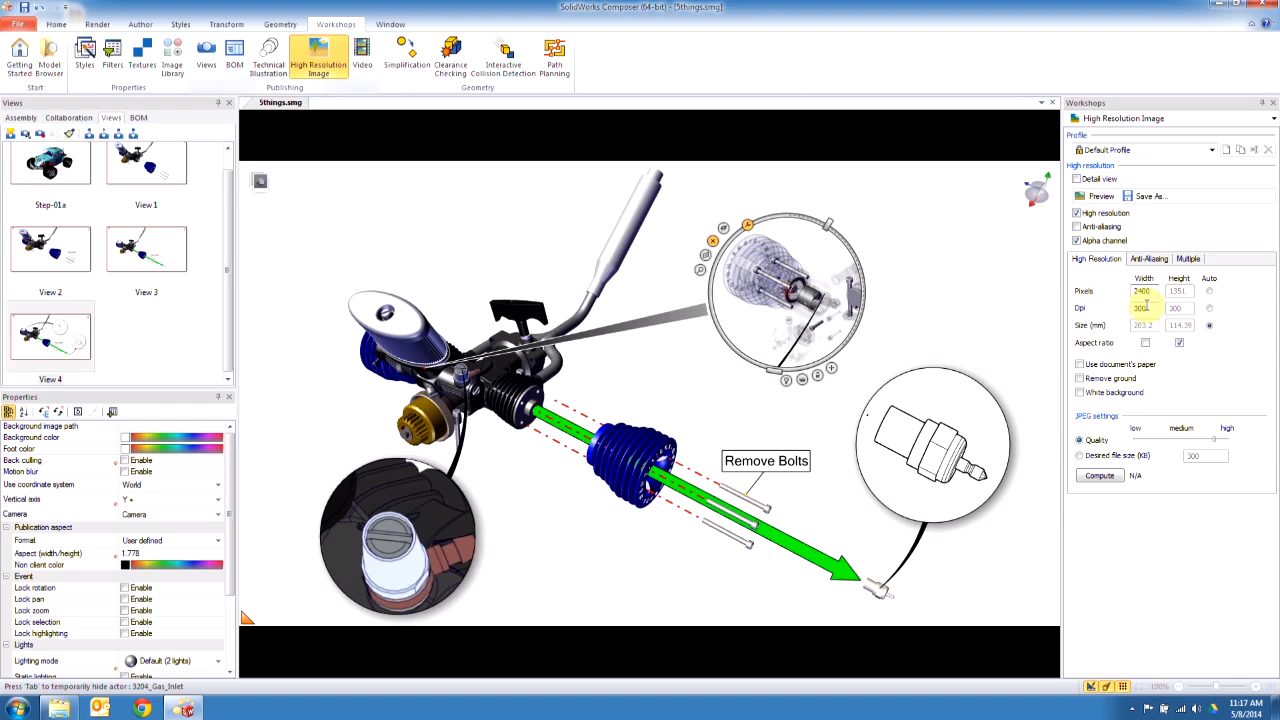
type("600")
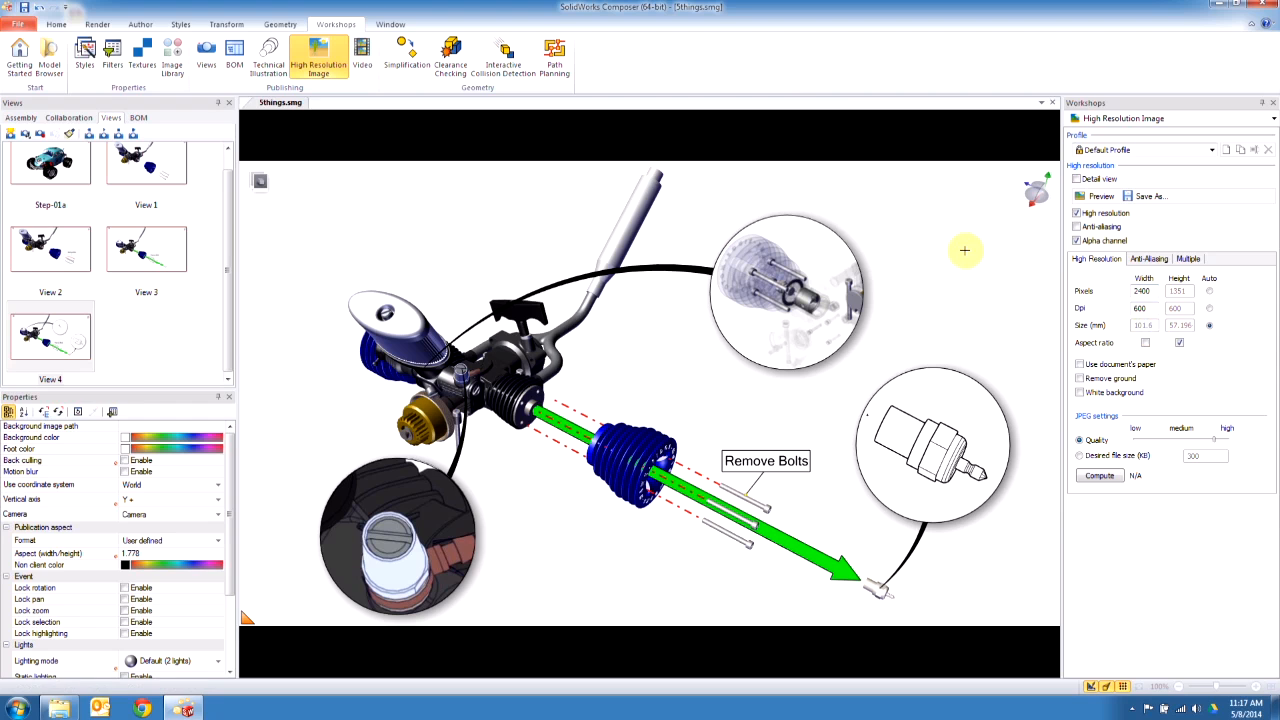
mouse_move(1270, 76)
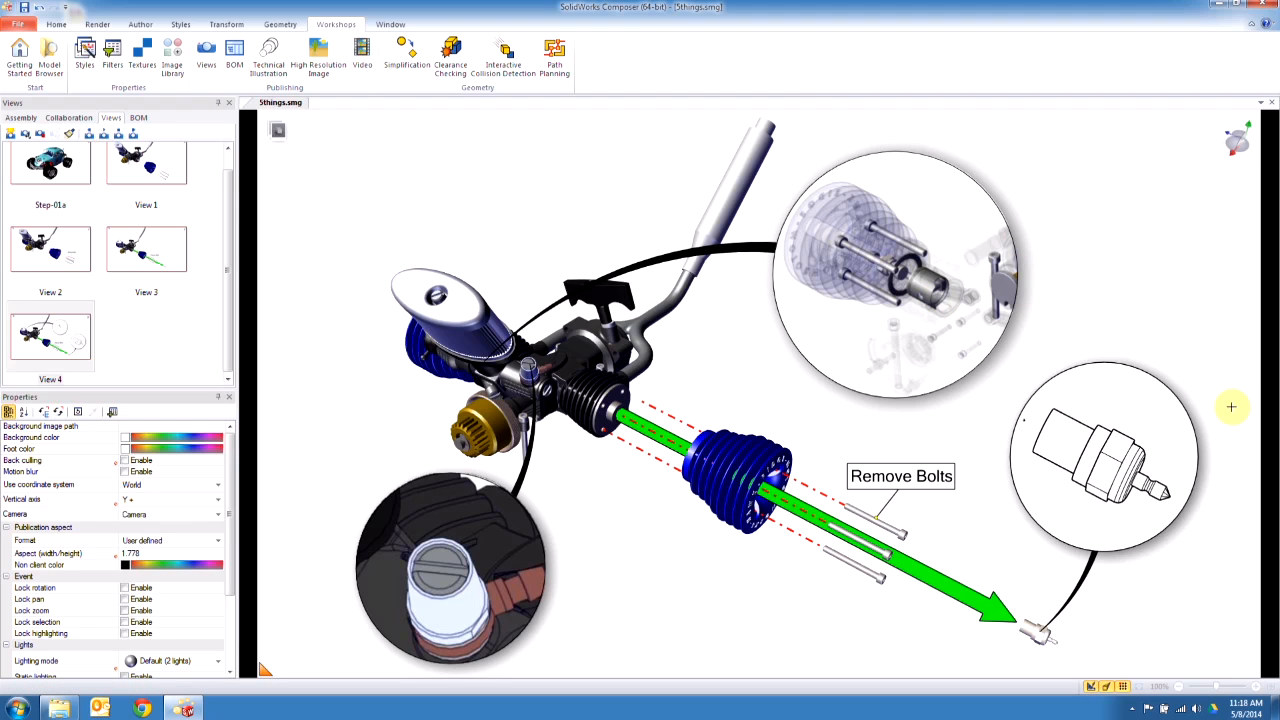
Step: Give the x-ray image callout a Gradient tooltip attach type and green border
left_click(896, 276)
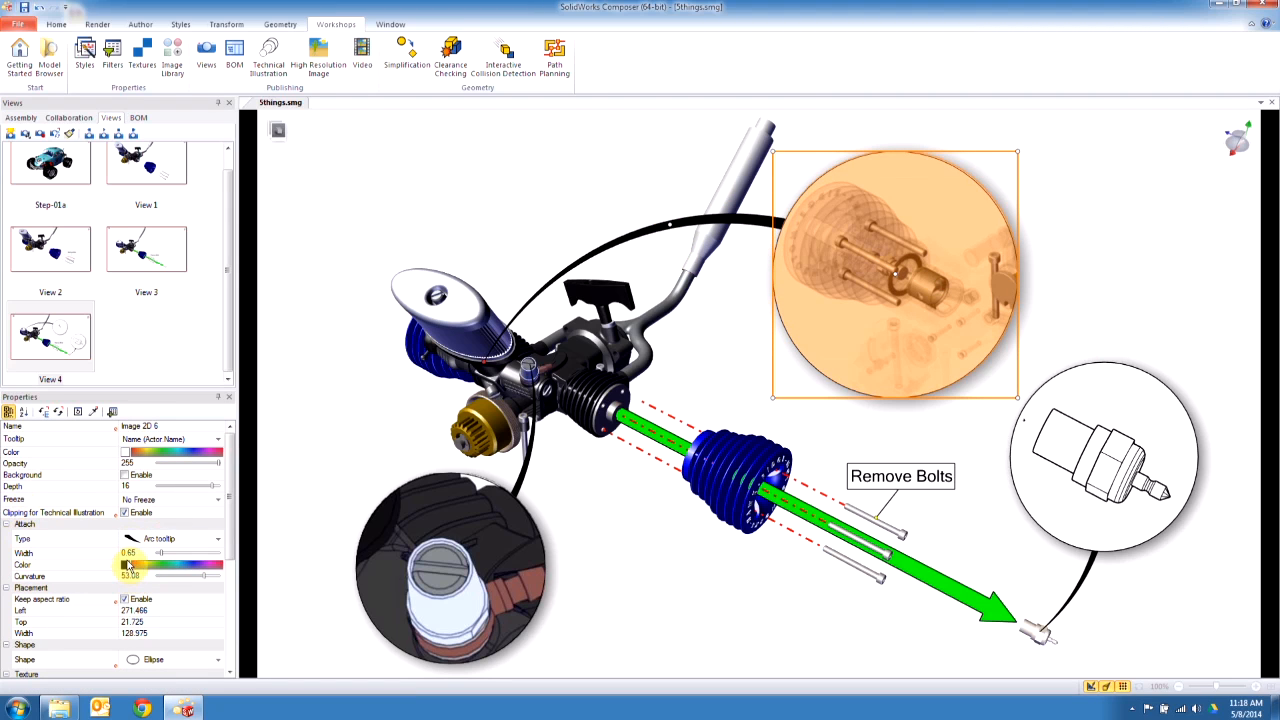
left_click(216, 538)
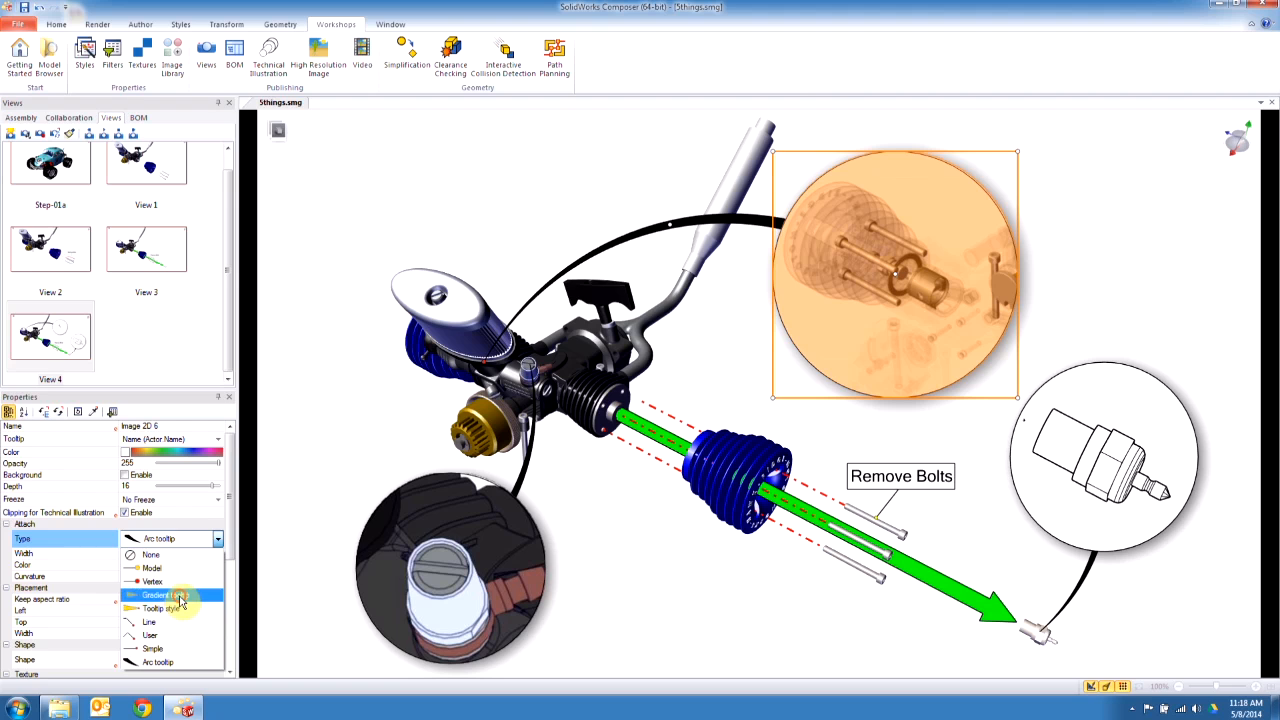
left_click(160, 596)
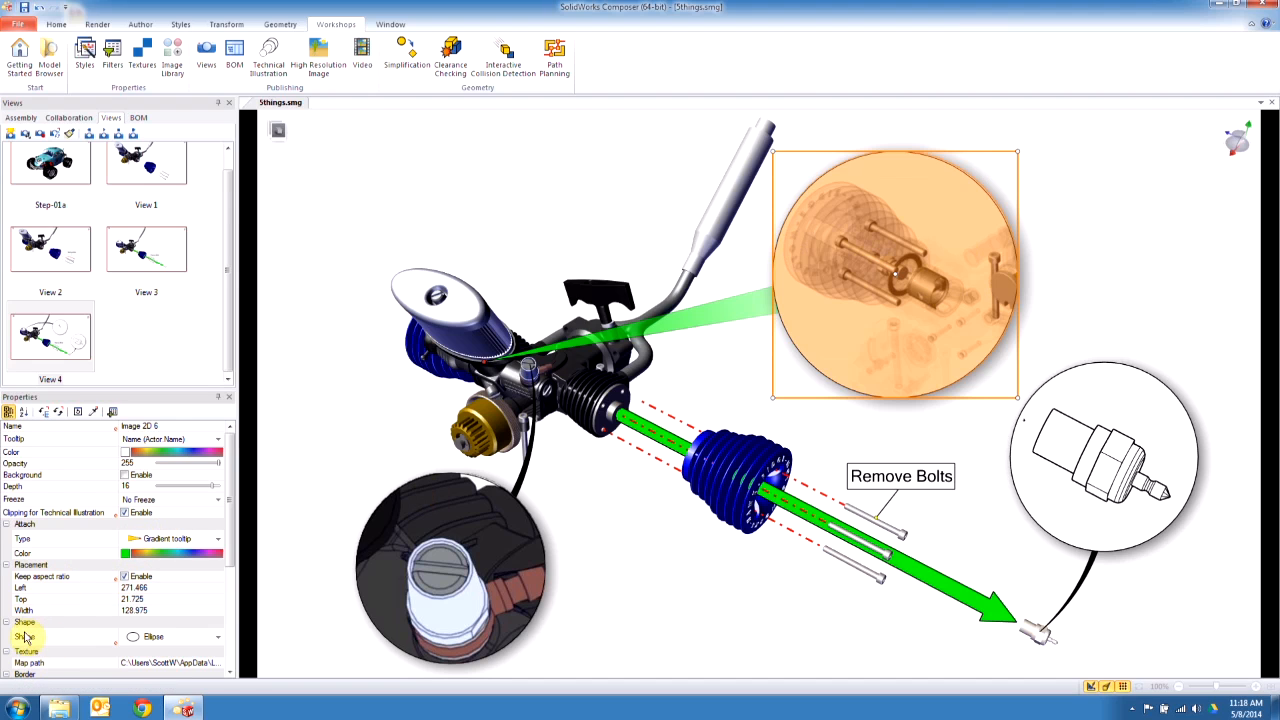
scroll("down", 3)
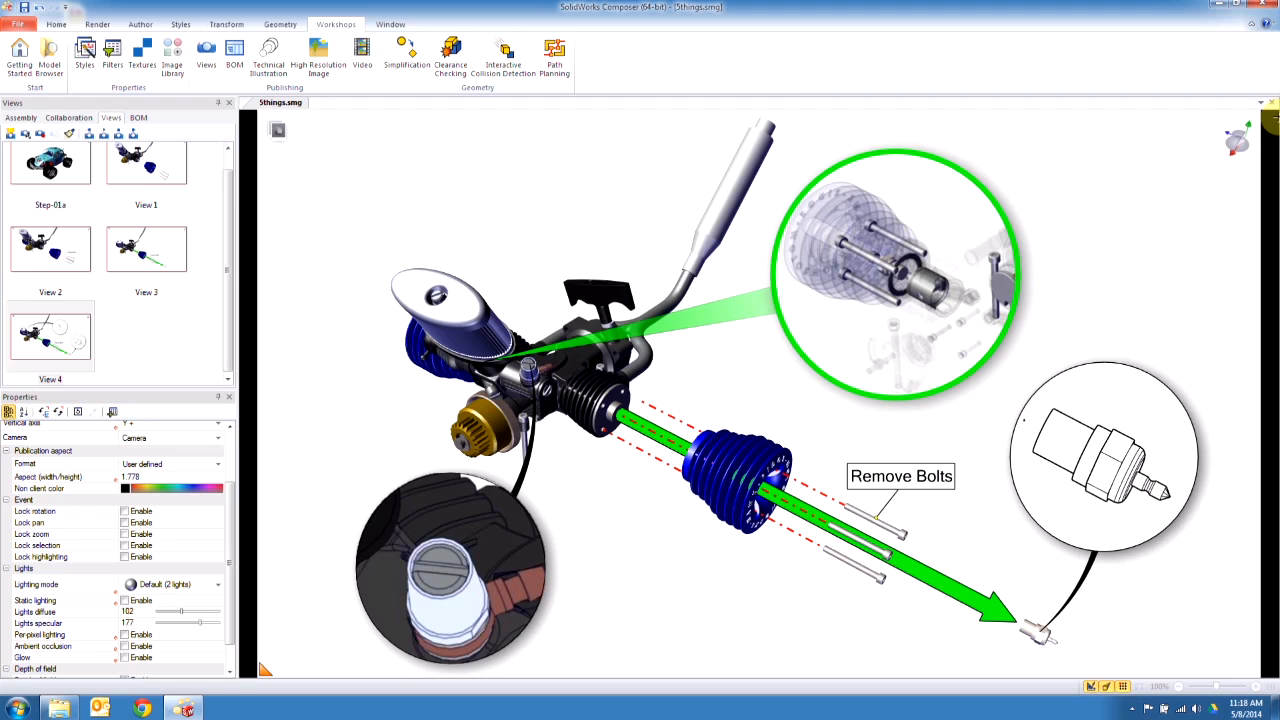
mouse_move(384, 206)
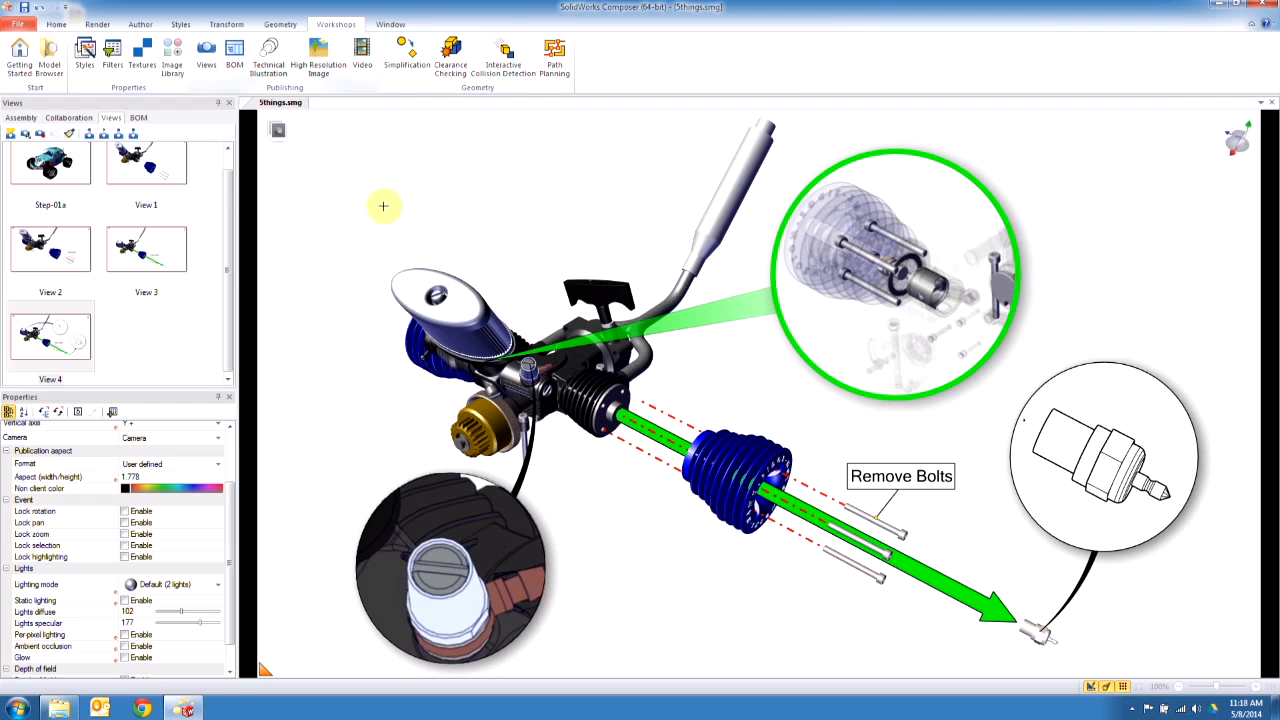